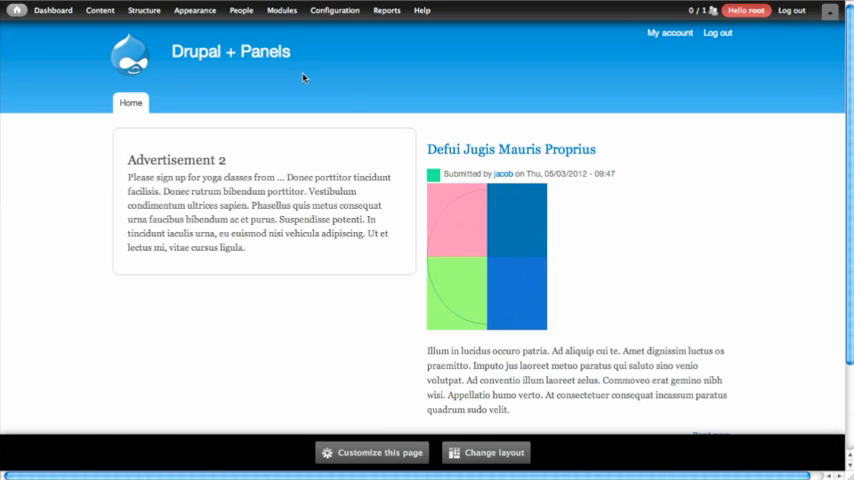
mouse_move(303, 62)
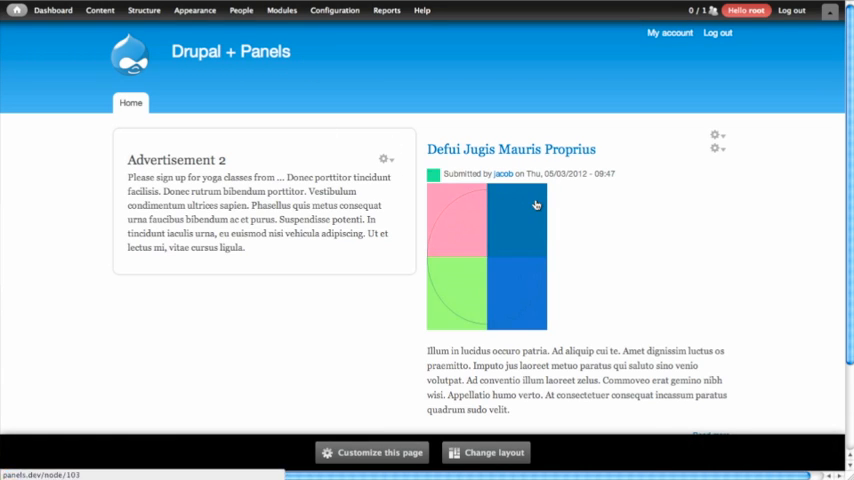
mouse_move(429, 70)
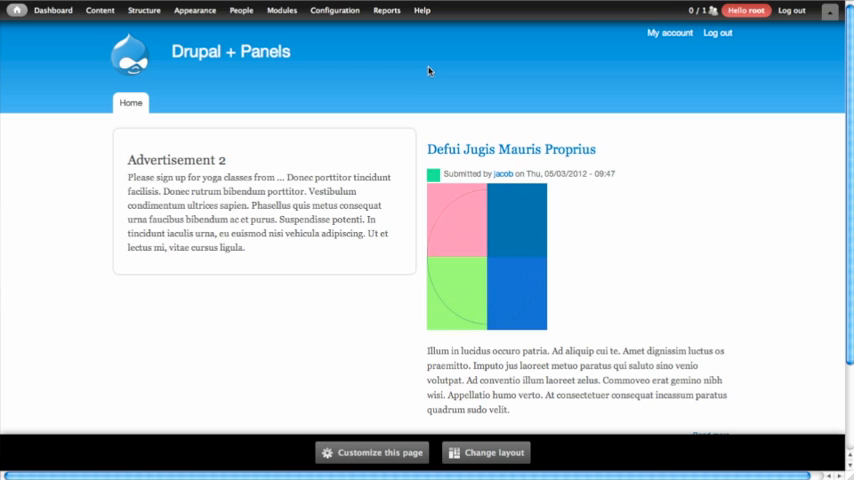
mouse_move(353, 85)
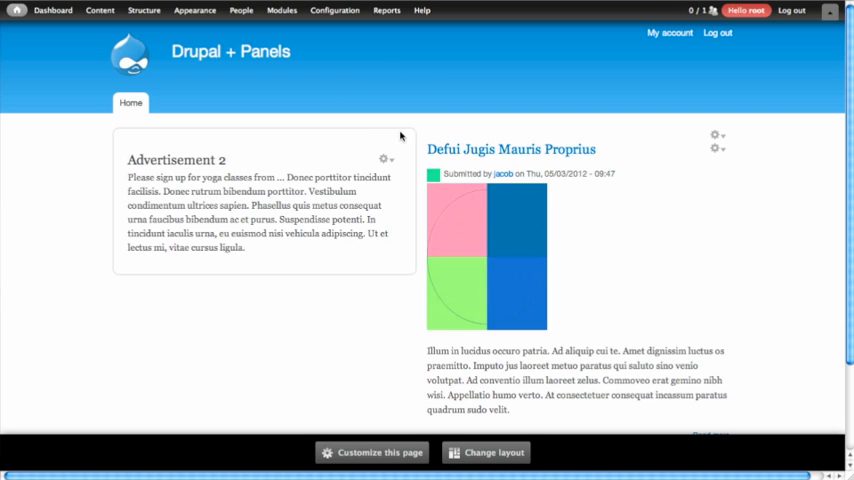
mouse_move(265, 148)
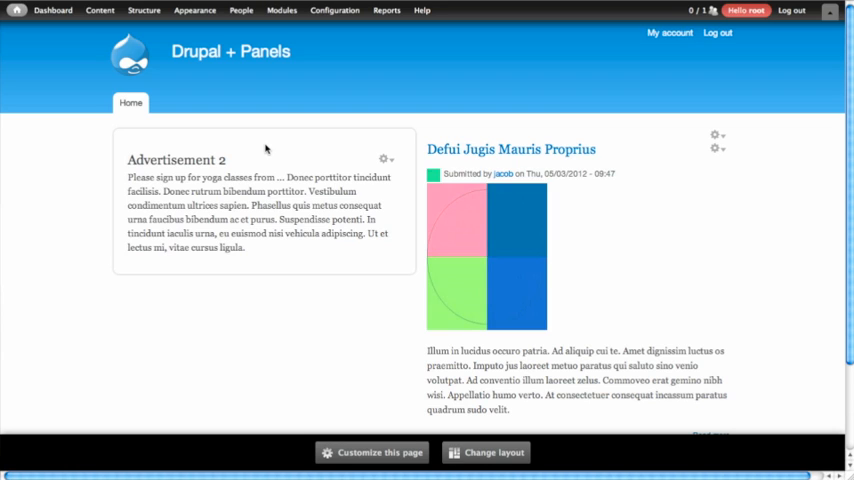
mouse_move(287, 286)
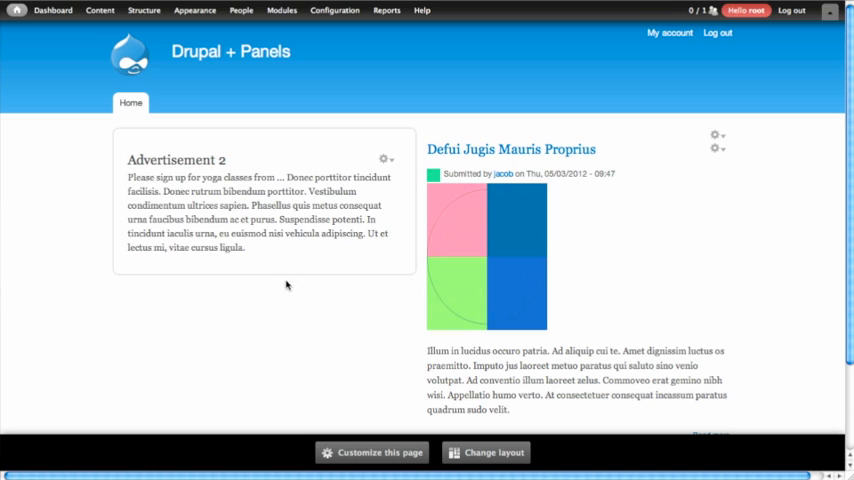
mouse_move(380, 145)
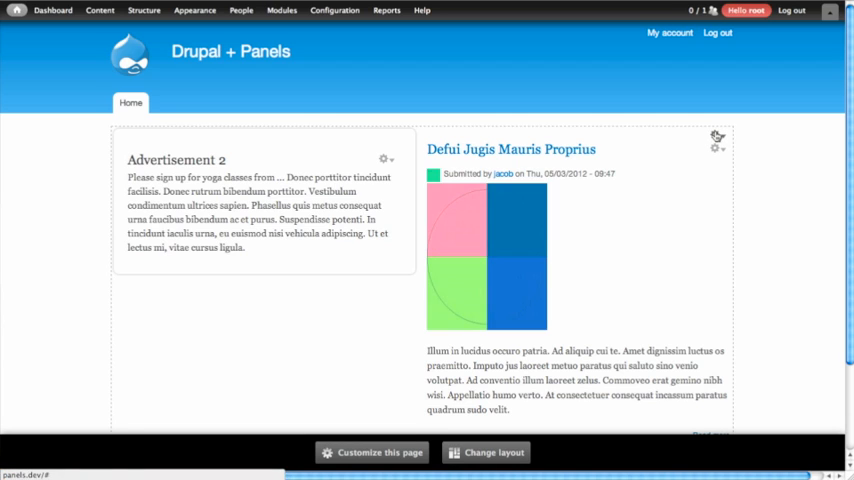
- Open the front page panel in Edit Panel and the Ad pane's gear menu
click(716, 135)
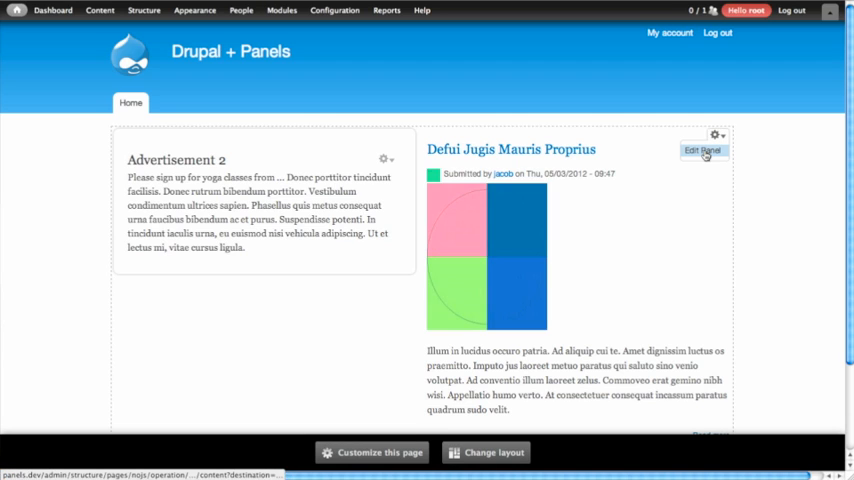
click(703, 150)
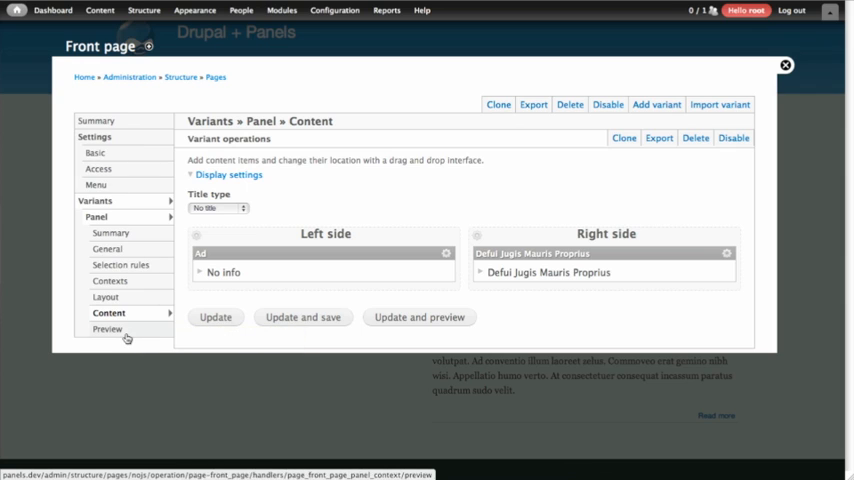
mouse_move(495, 221)
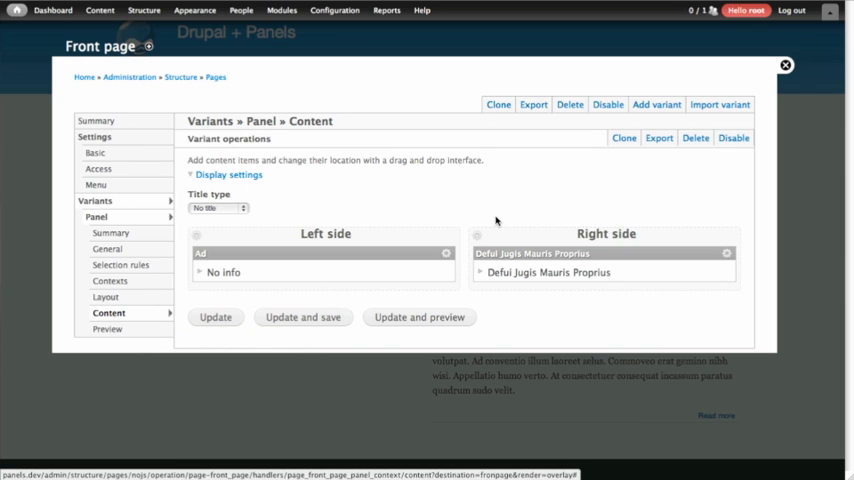
mouse_move(396, 216)
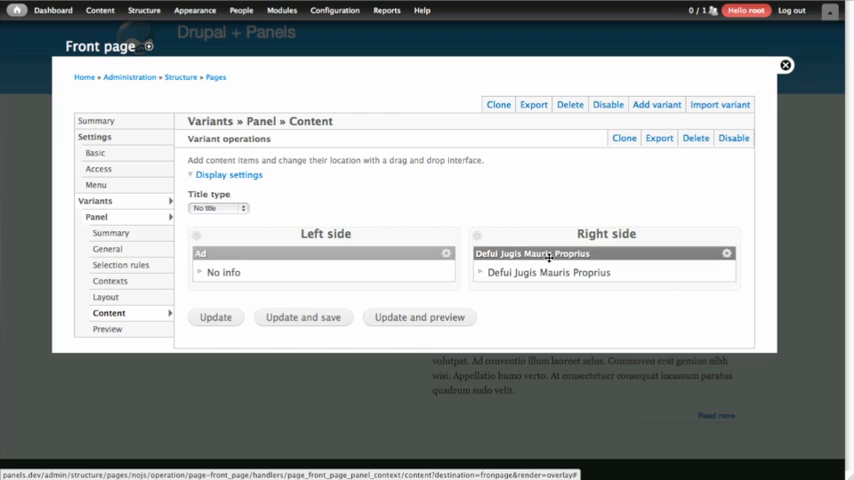
mouse_move(724, 253)
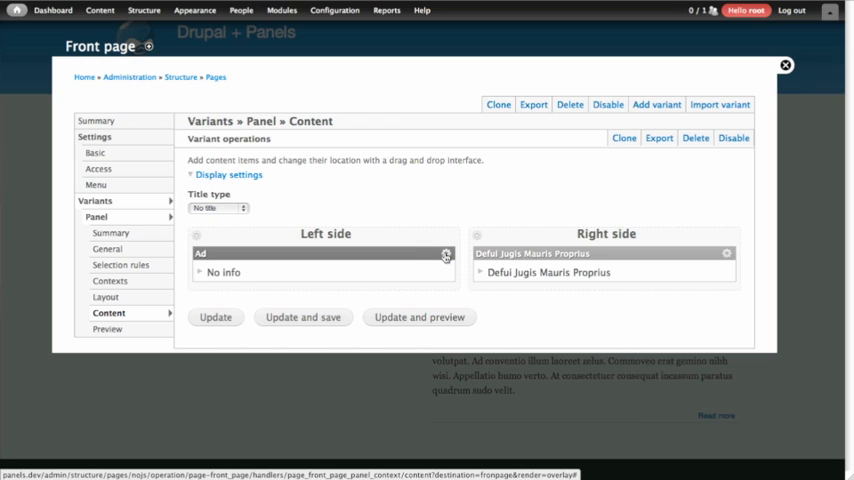
click(445, 253)
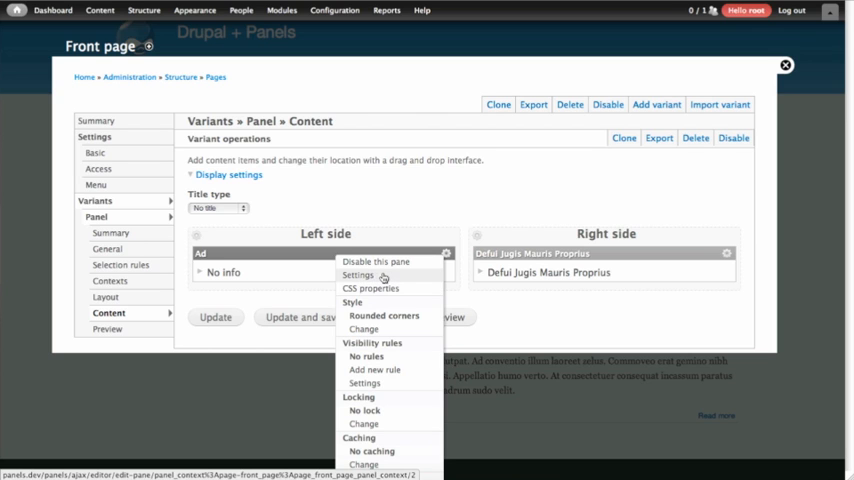
- Change the Ad pane's override title to 'Advertisement 3' and finish the settings
click(358, 275)
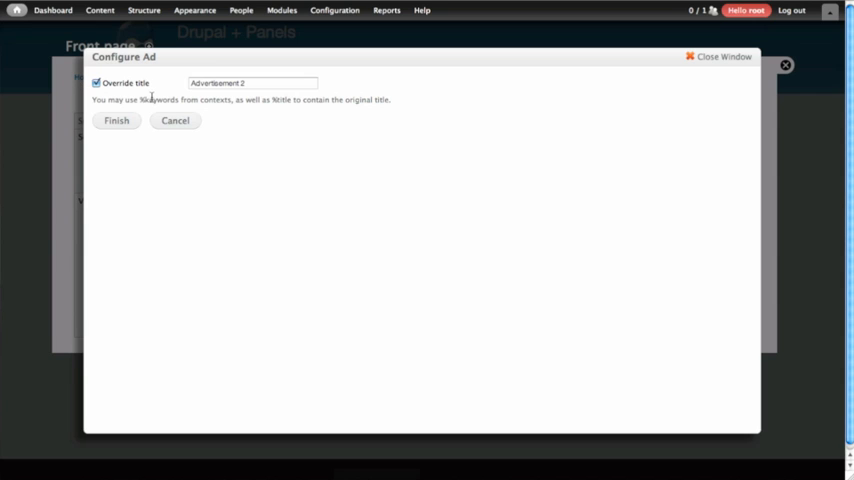
click(252, 83)
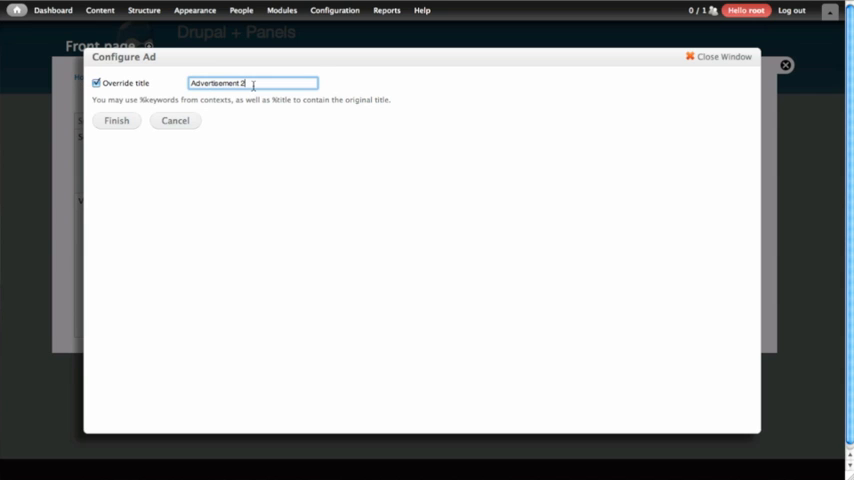
text(3)
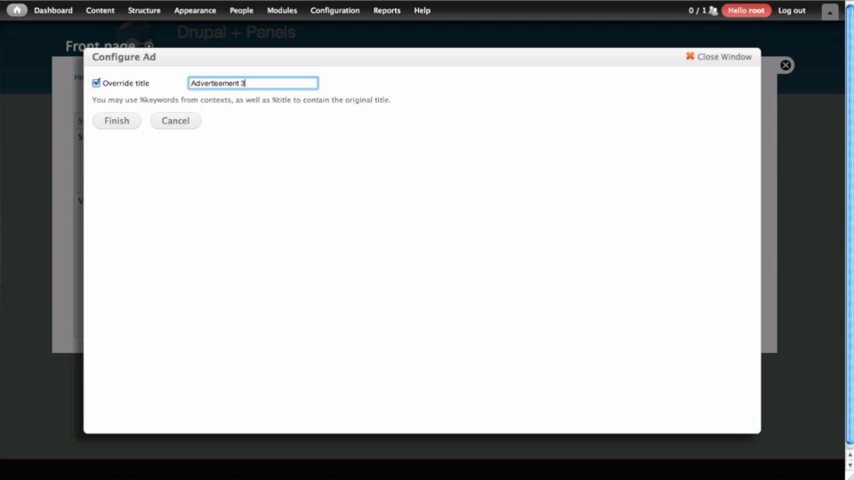
click(116, 121)
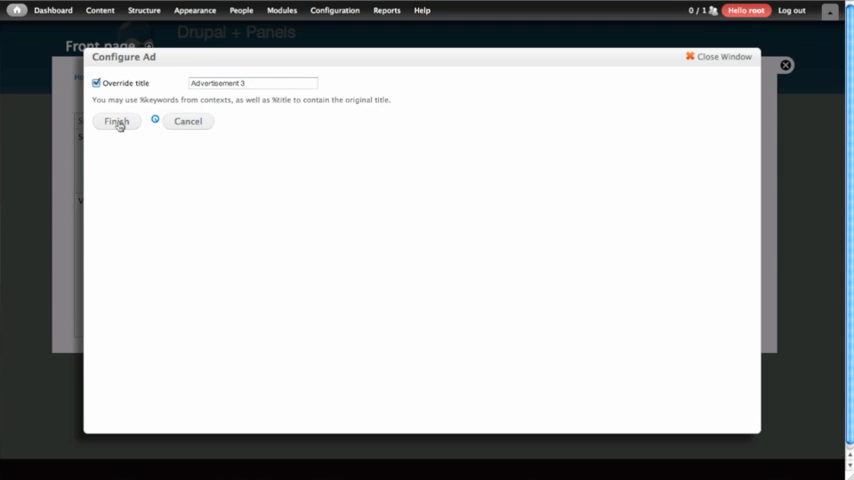
click(116, 121)
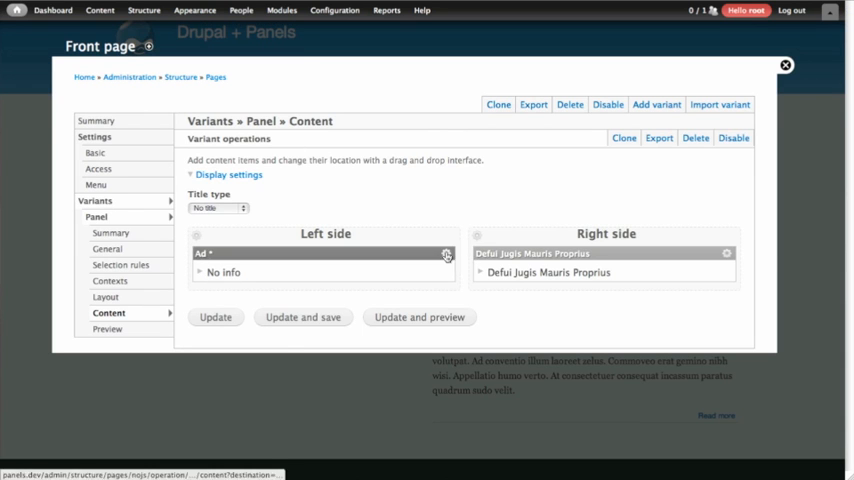
- Keep Rounded corners as the Ad pane's style, then reach the Bartik Blocks page
click(445, 253)
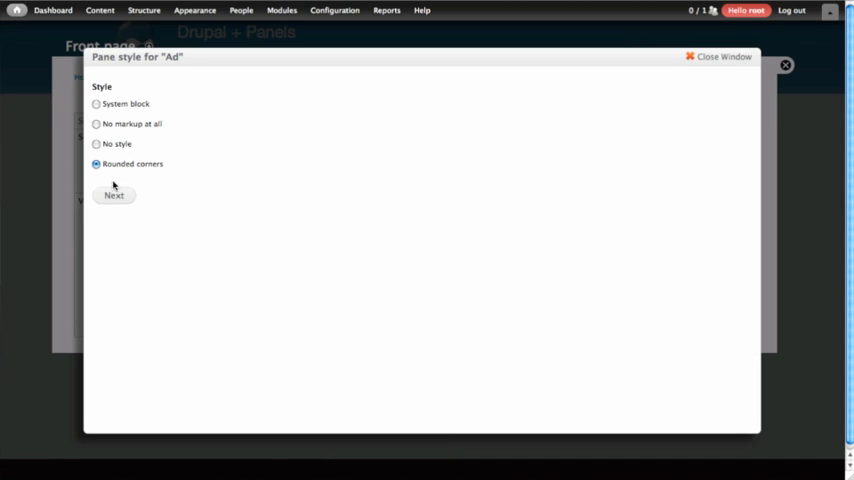
click(113, 195)
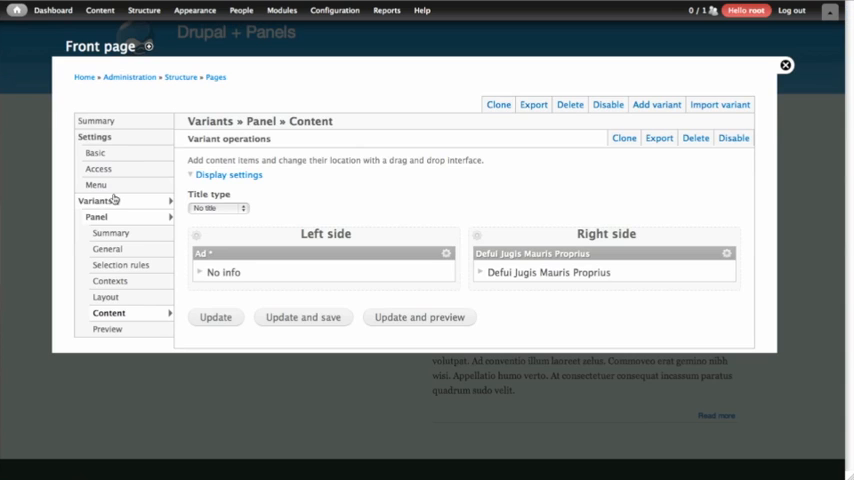
click(447, 253)
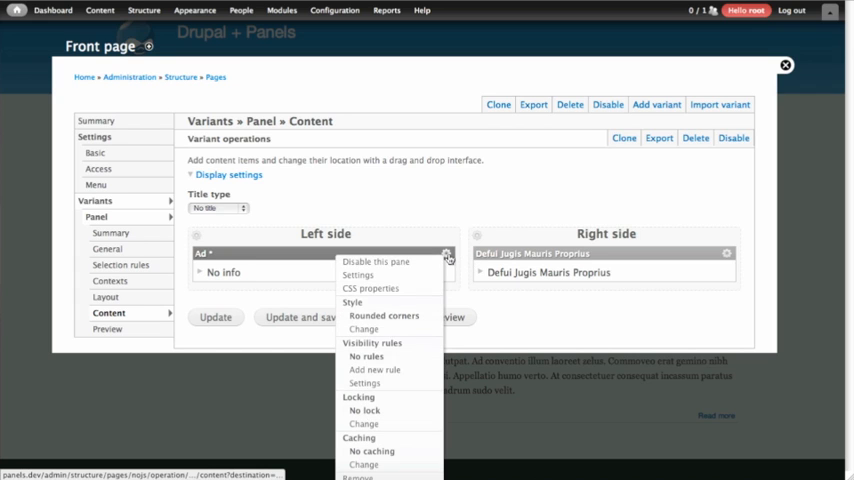
mouse_move(397, 351)
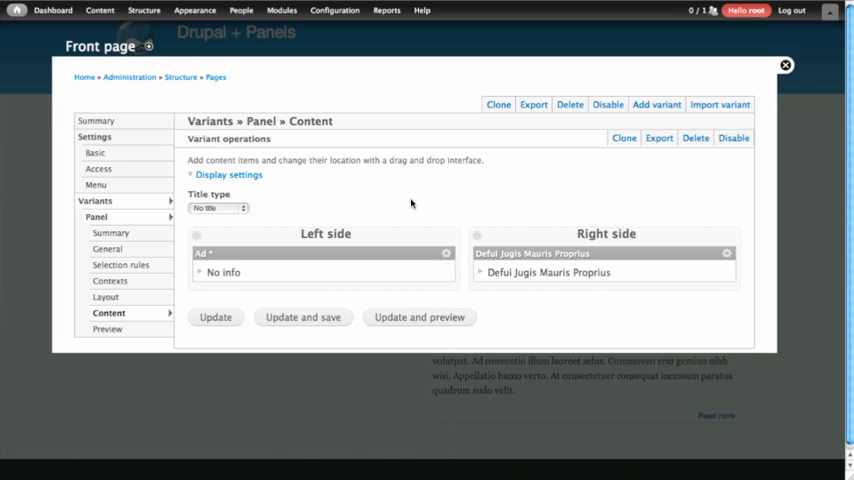
click(217, 208)
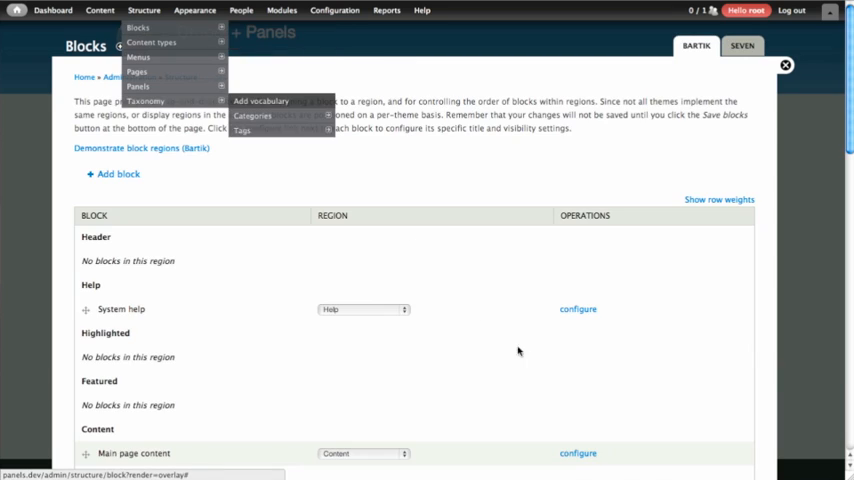
scroll(down, 3)
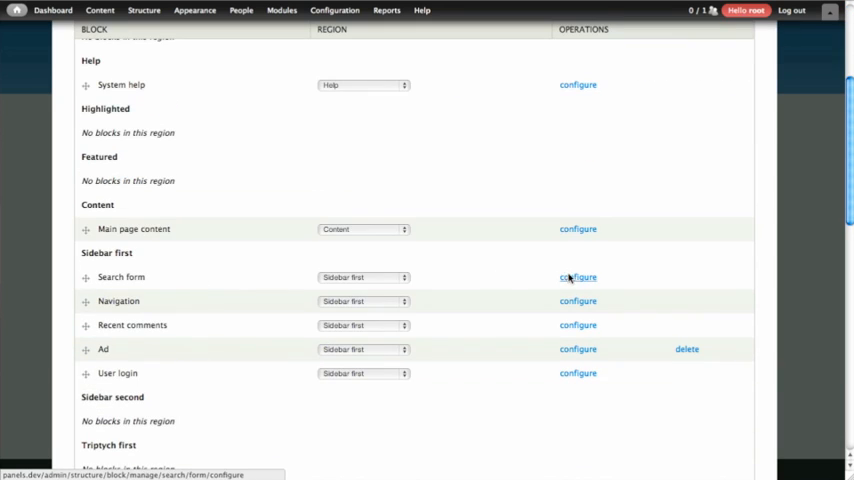
click(578, 277)
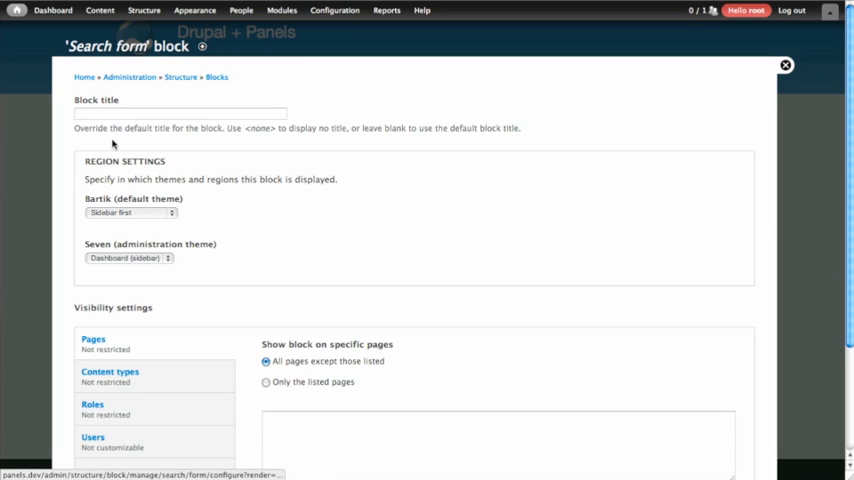
double_click(94, 99)
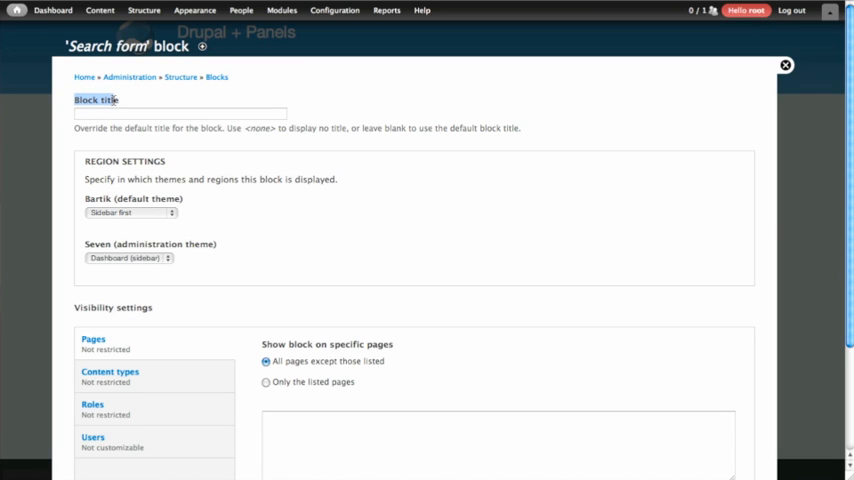
scroll(up, 3)
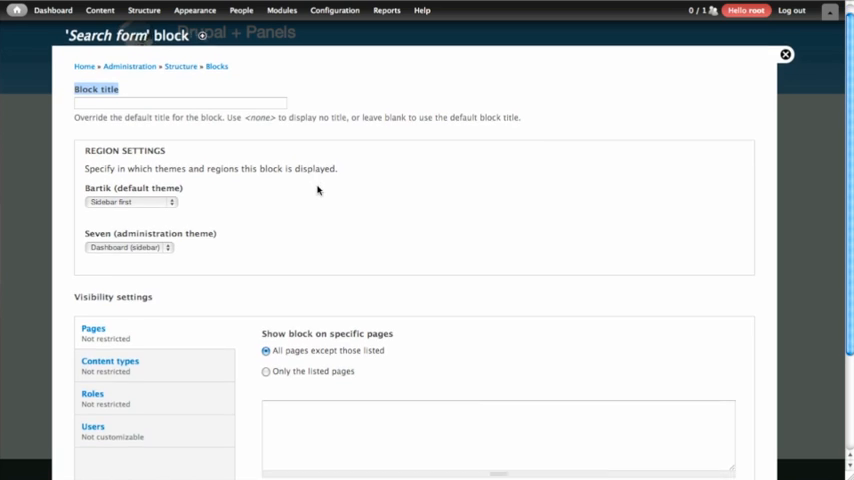
scroll(down, 3)
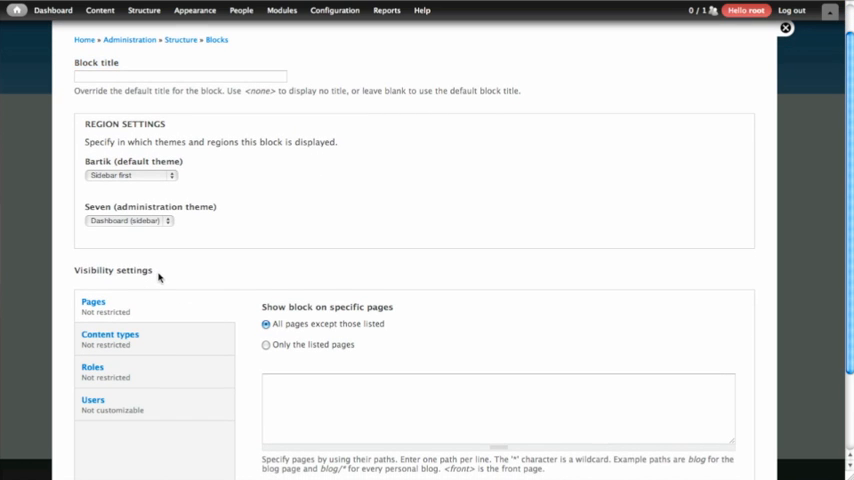
double_click(112, 270)
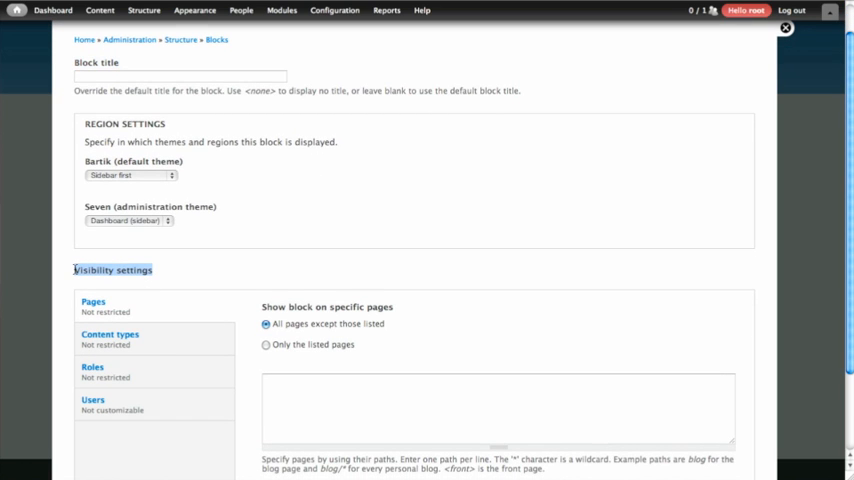
scroll(down, 3)
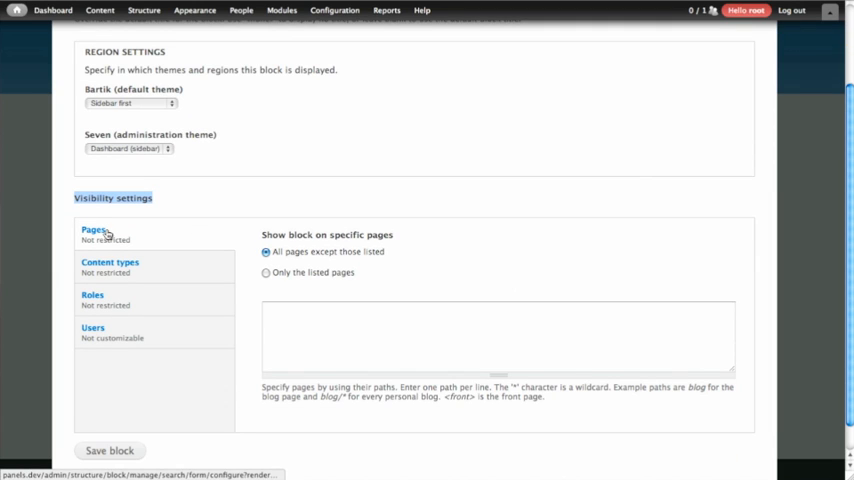
click(93, 233)
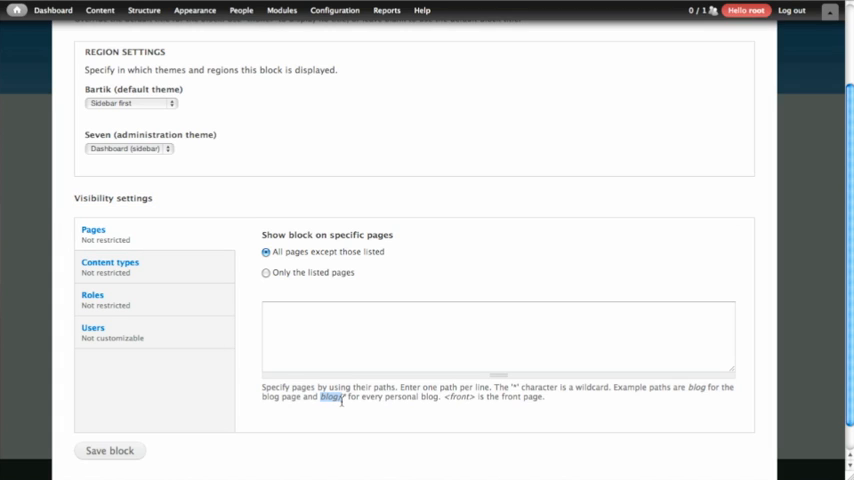
mouse_move(187, 305)
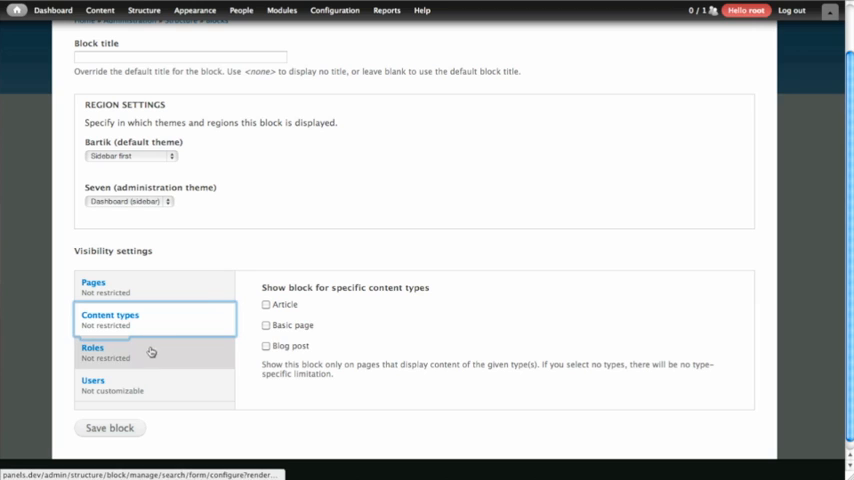
click(92, 347)
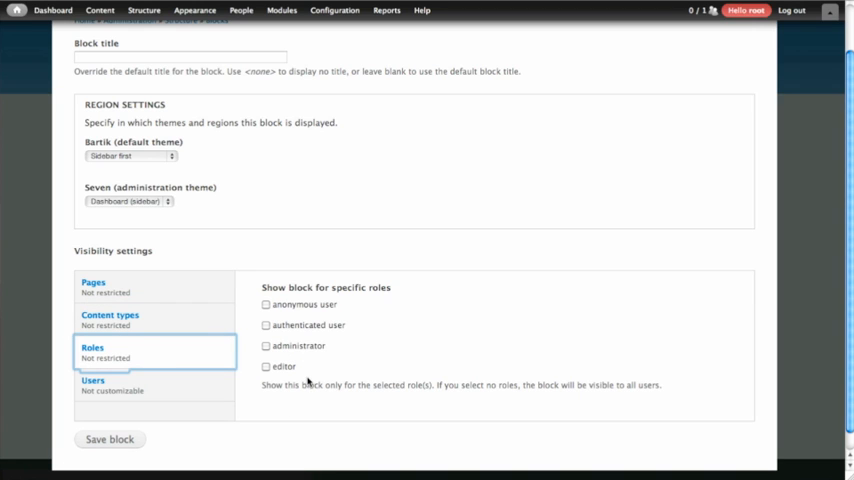
click(266, 304)
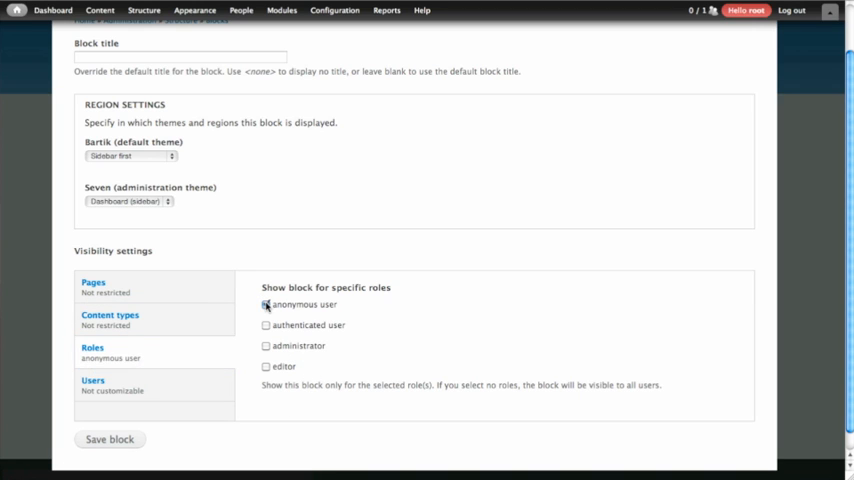
click(266, 325)
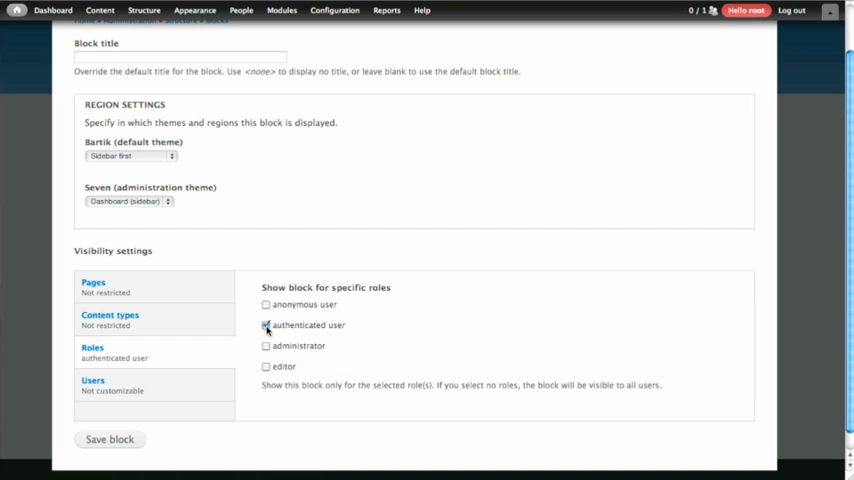
click(266, 325)
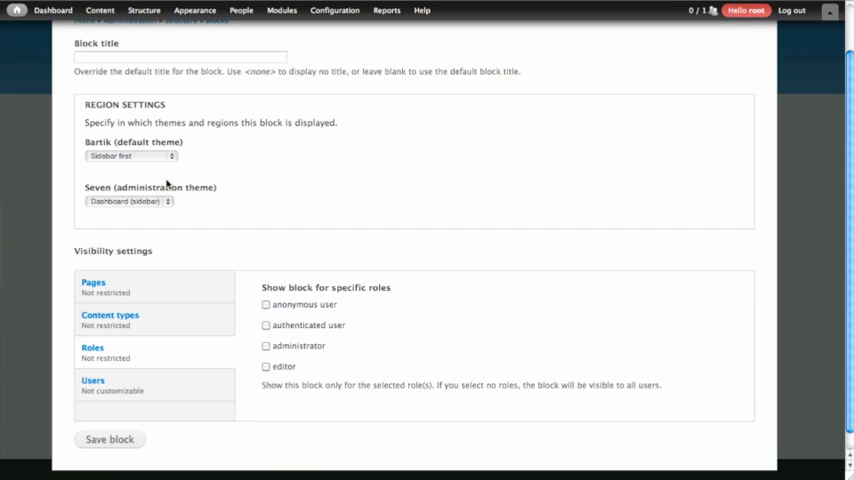
click(143, 10)
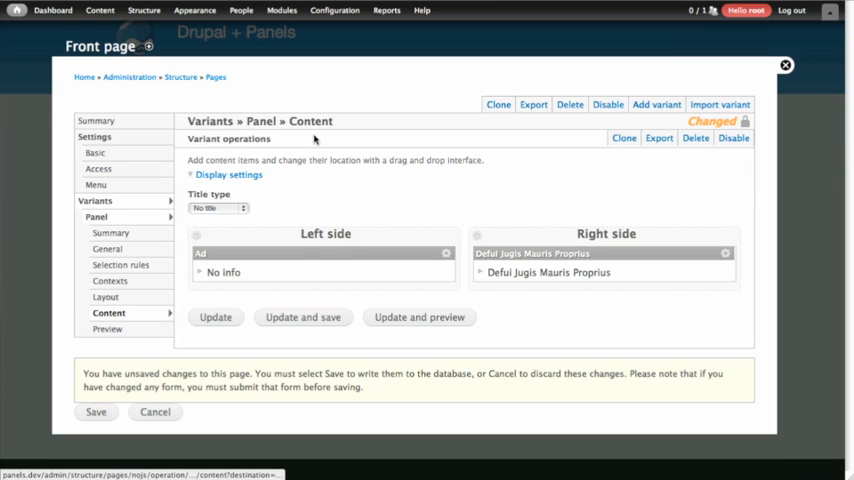
mouse_move(447, 253)
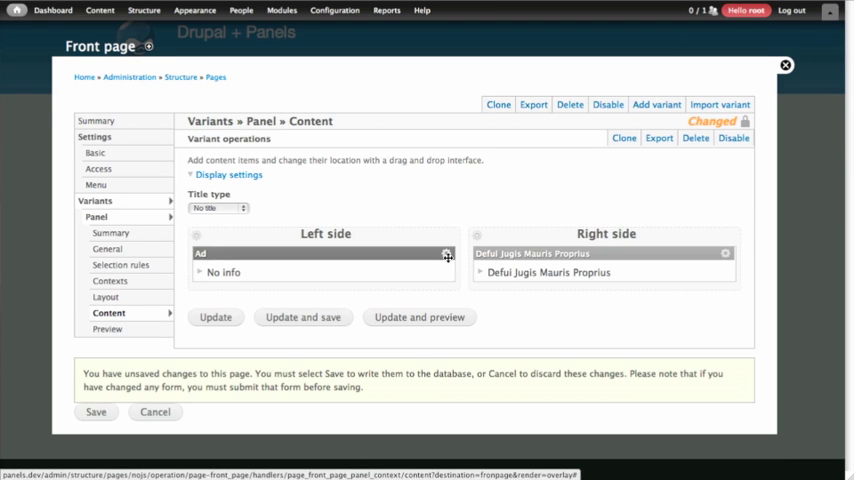
- Start a new User: role visibility rule for the Ad pane
click(445, 253)
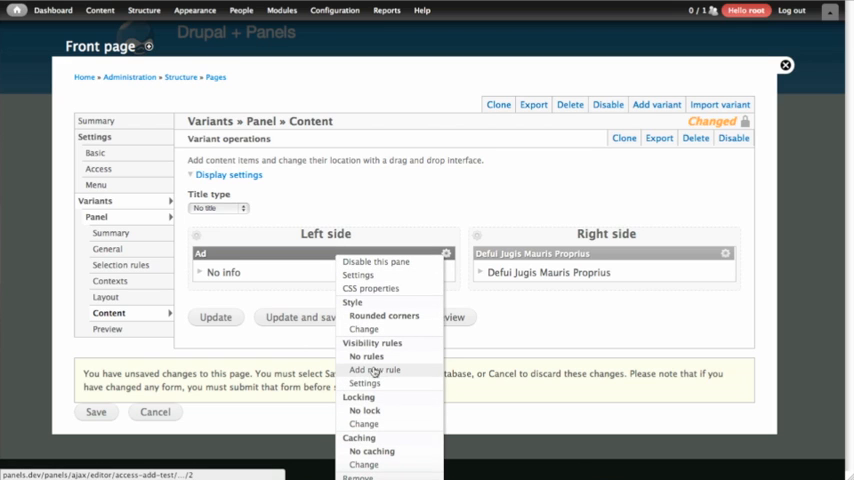
click(373, 369)
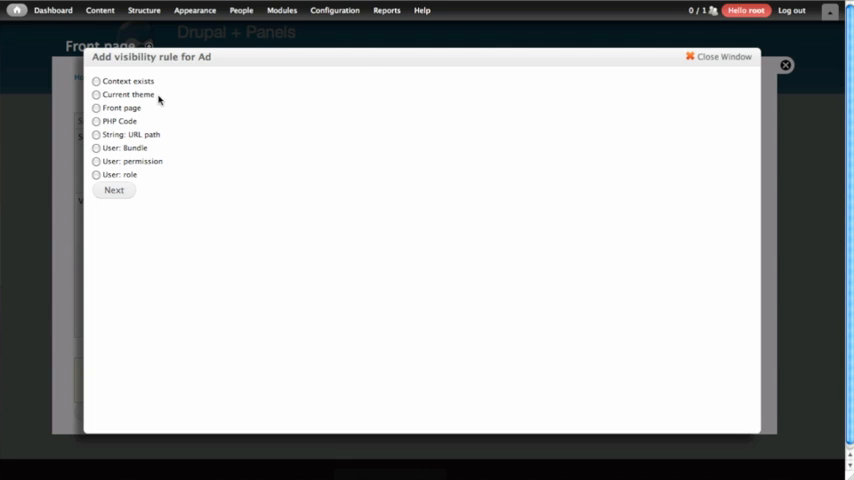
mouse_move(140, 128)
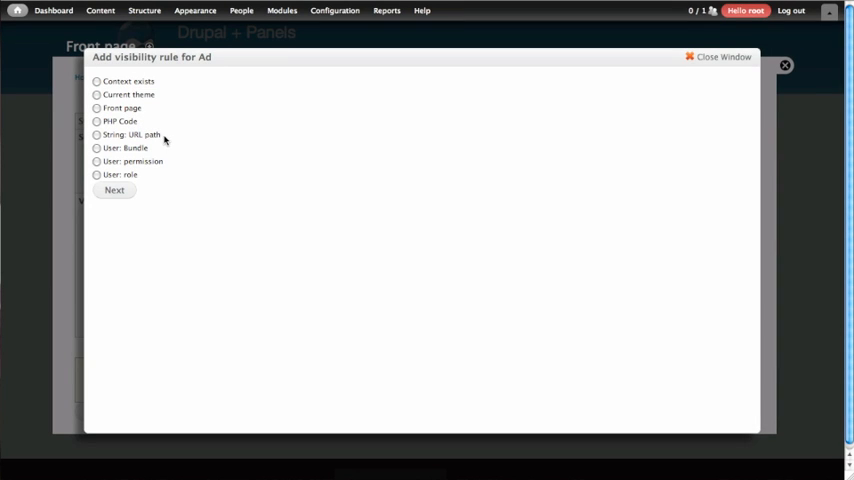
double_click(144, 134)
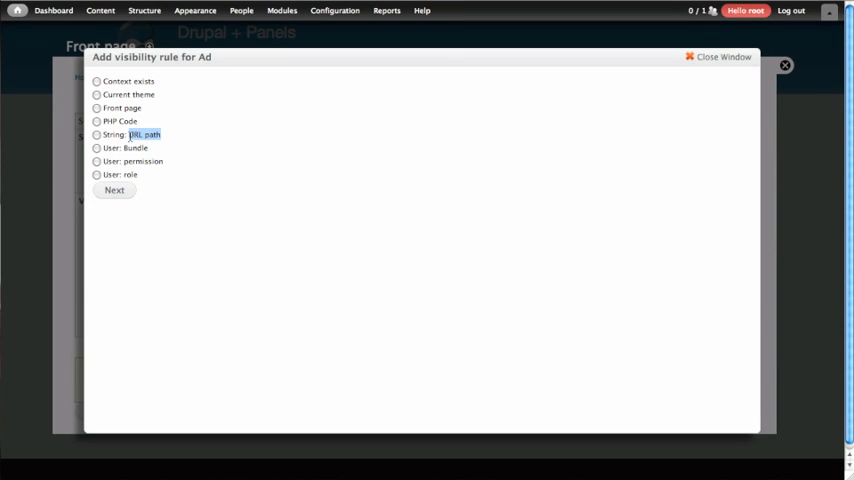
click(97, 147)
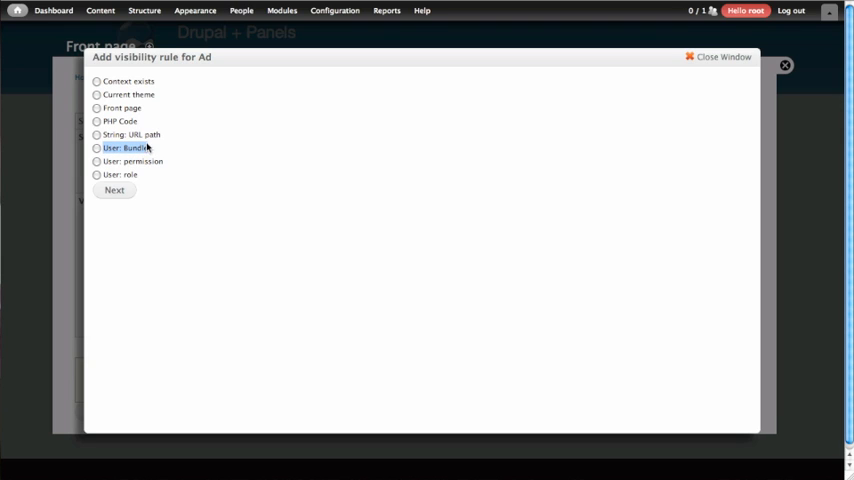
mouse_move(160, 148)
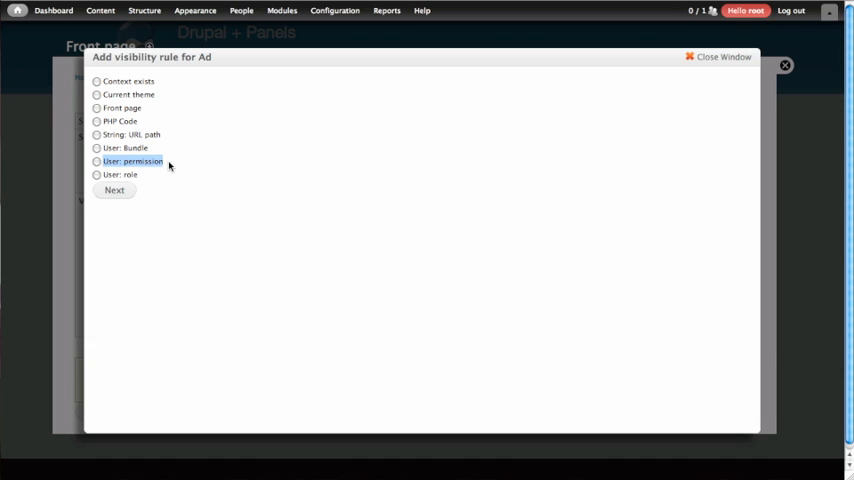
mouse_move(169, 165)
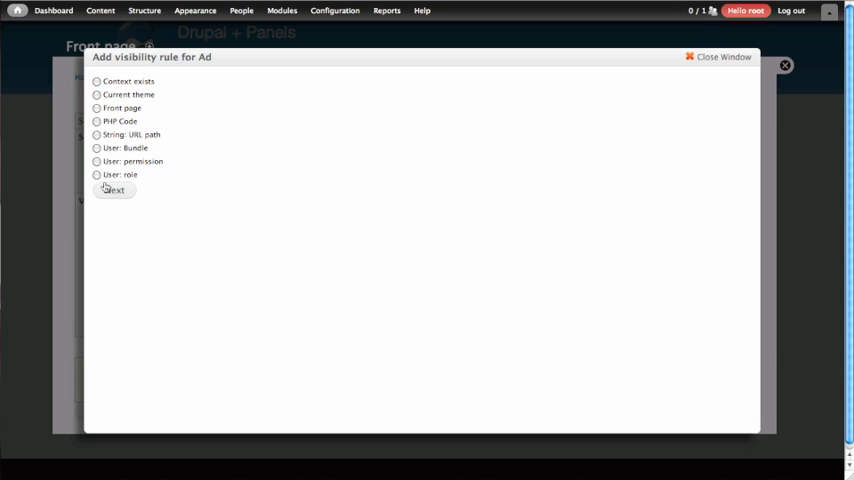
click(96, 174)
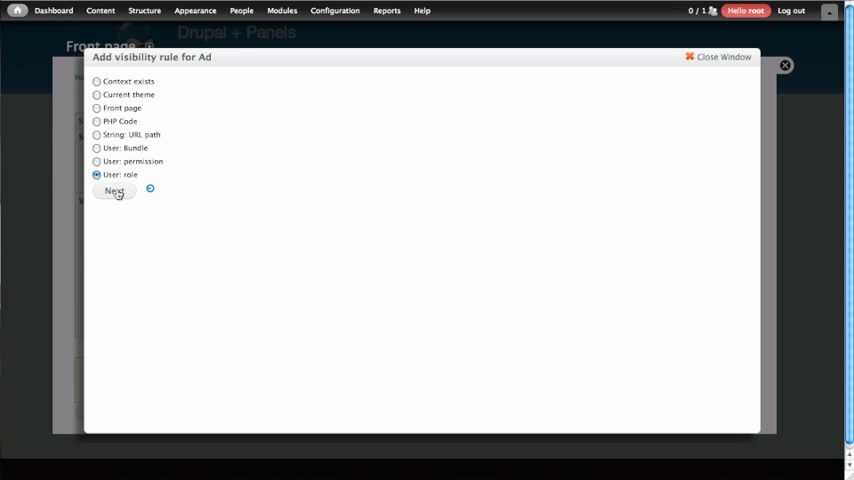
click(114, 191)
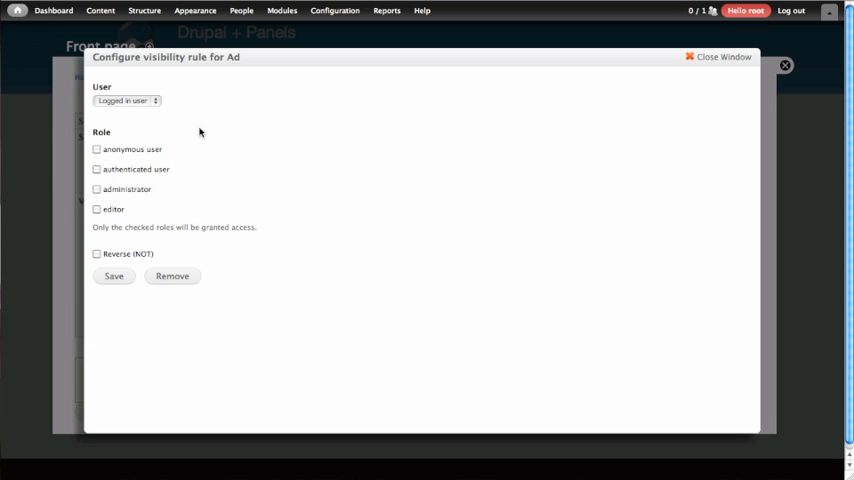
- Limit the Ad pane's role rule to anonymous users and save it
click(127, 100)
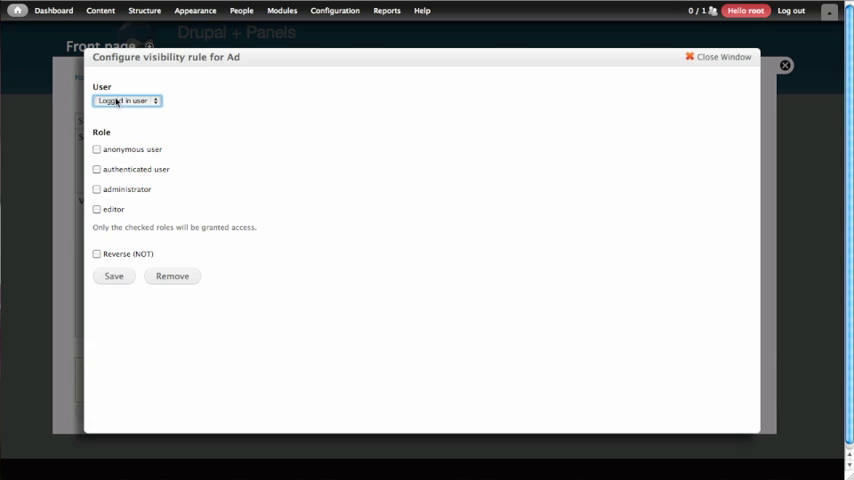
mouse_move(104, 147)
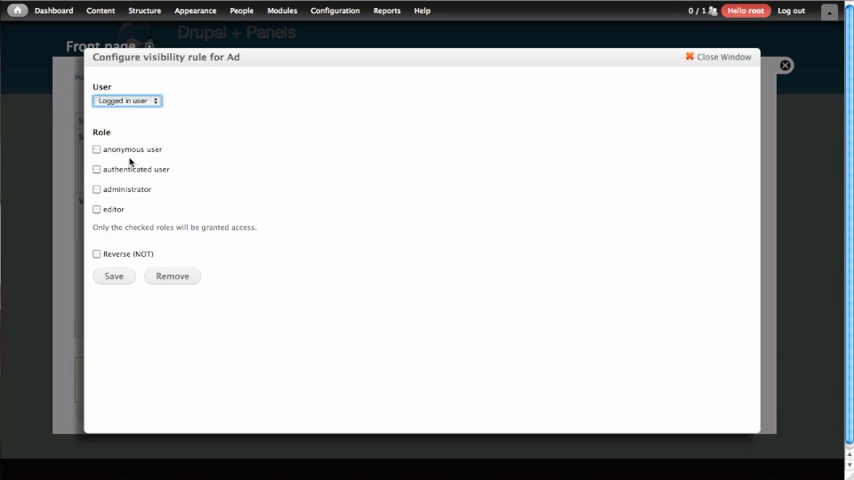
click(96, 149)
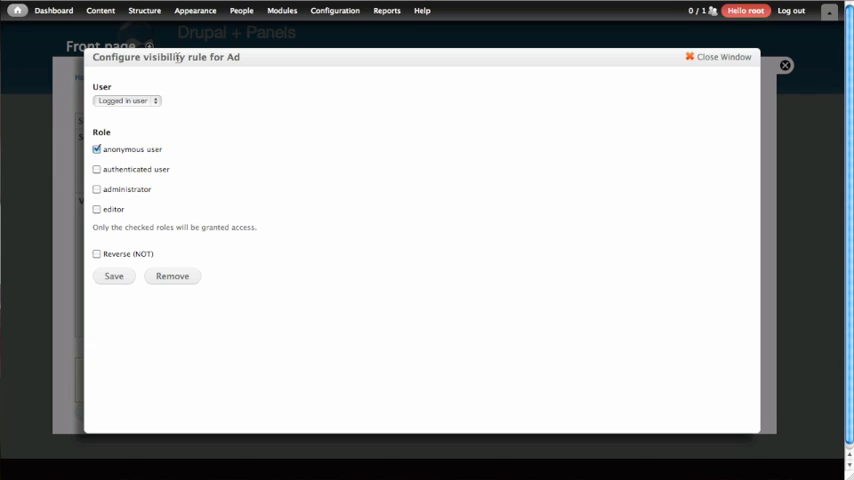
mouse_move(120, 122)
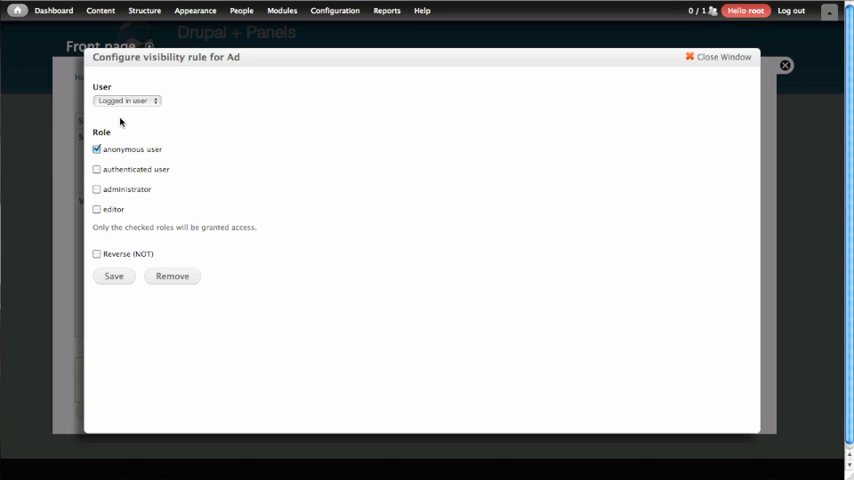
mouse_move(232, 260)
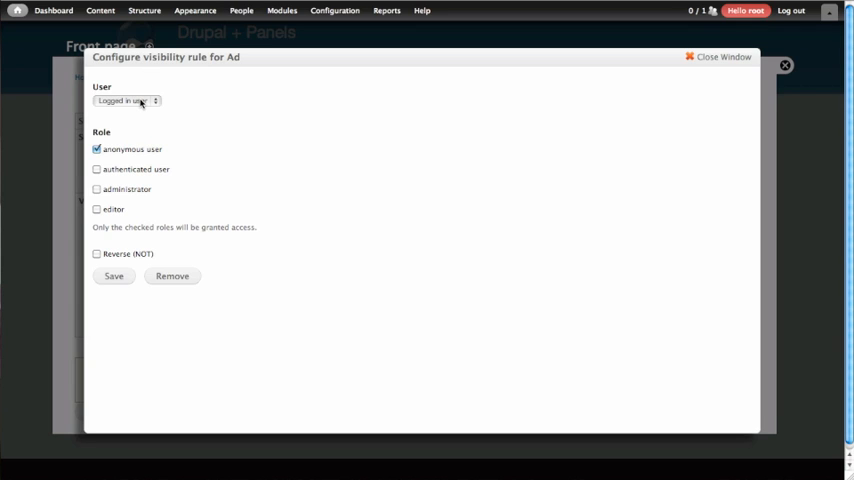
mouse_move(257, 97)
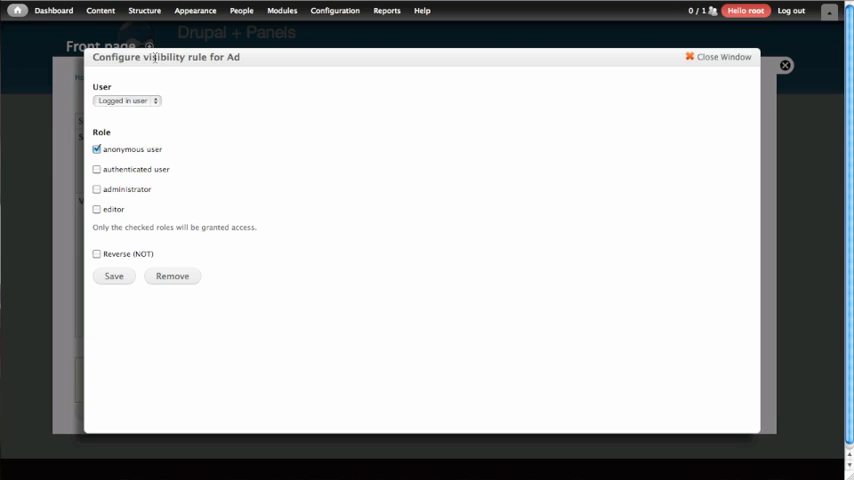
double_click(233, 57)
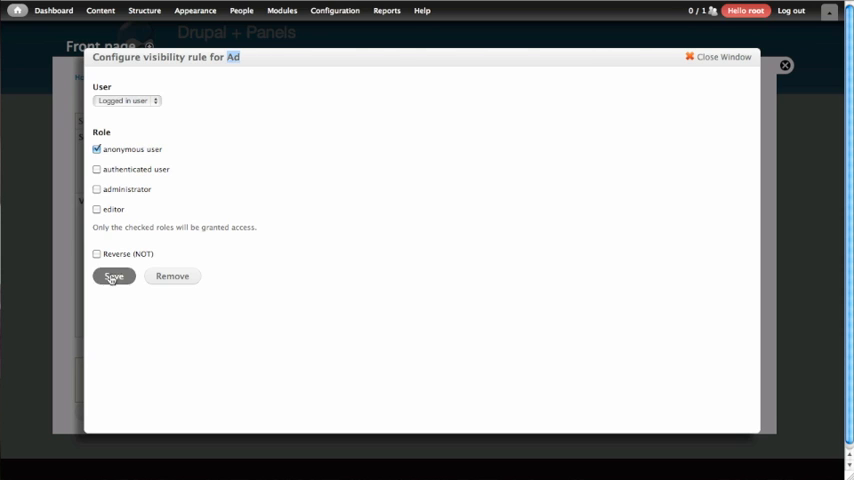
click(114, 276)
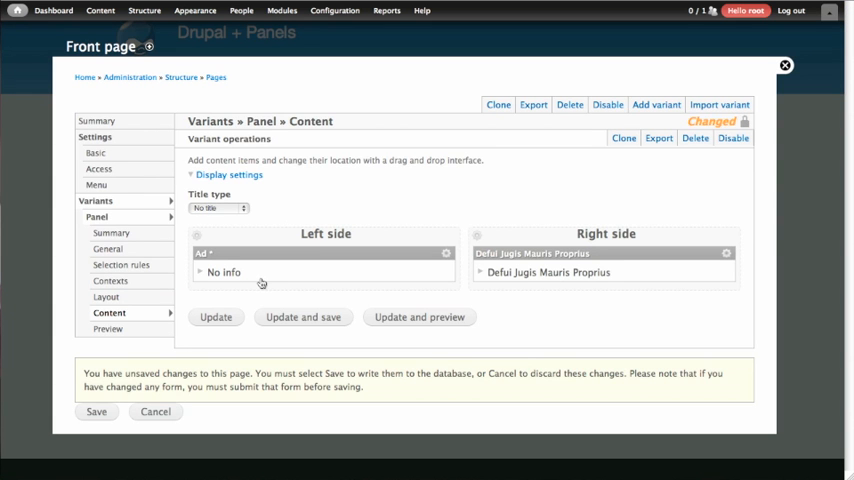
- Update and save the front page panel
click(303, 317)
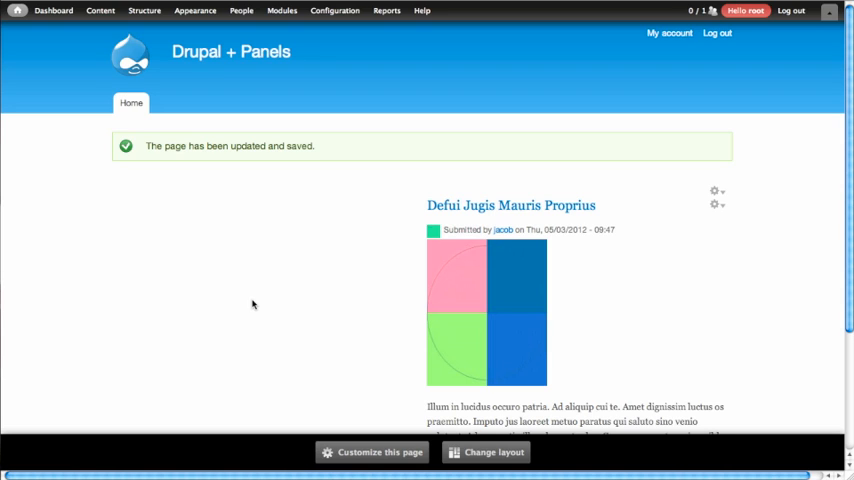
mouse_move(210, 207)
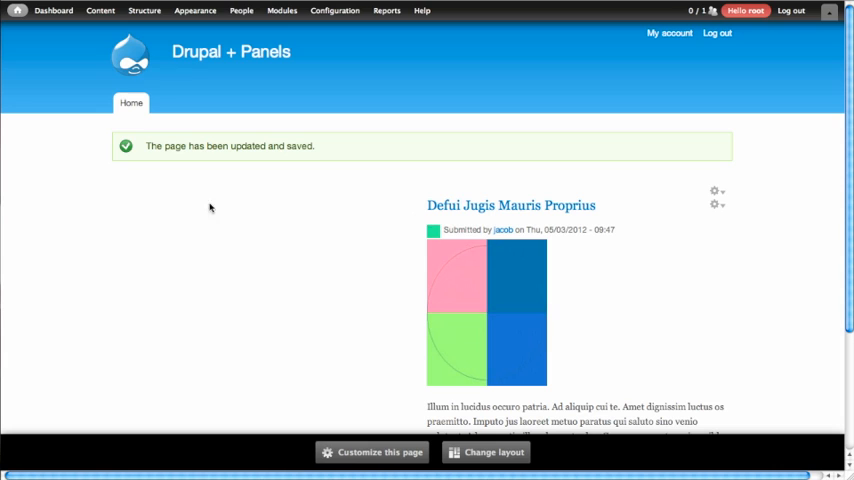
mouse_move(328, 325)
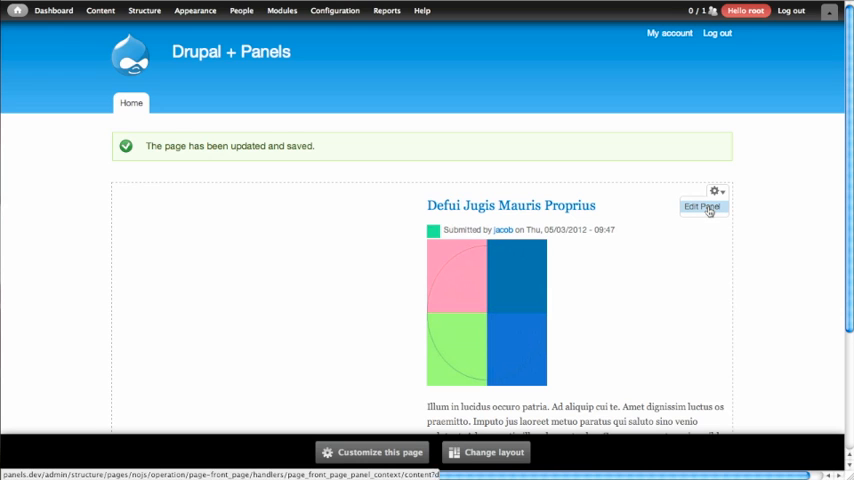
- Add the Advanced search form widget to the panel's Left side region
click(703, 206)
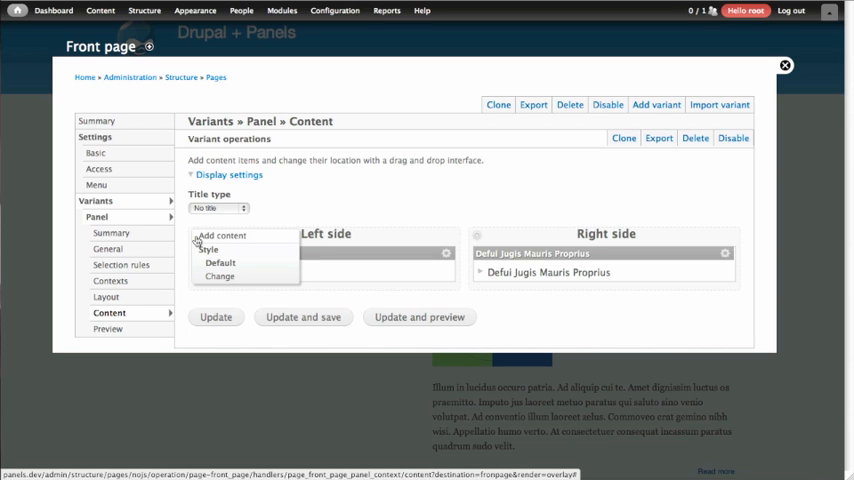
click(221, 235)
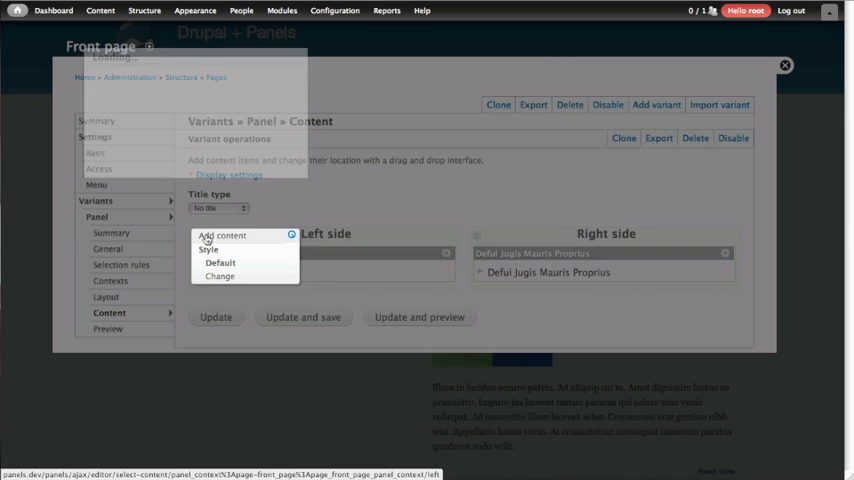
click(223, 235)
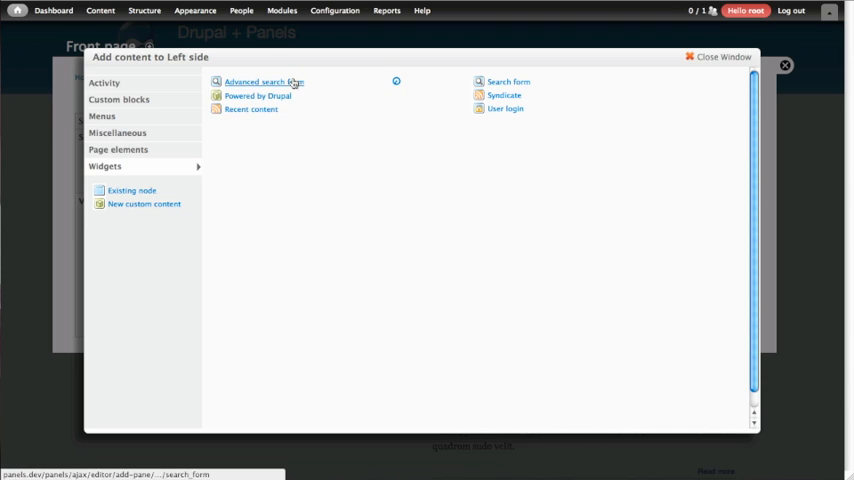
click(263, 82)
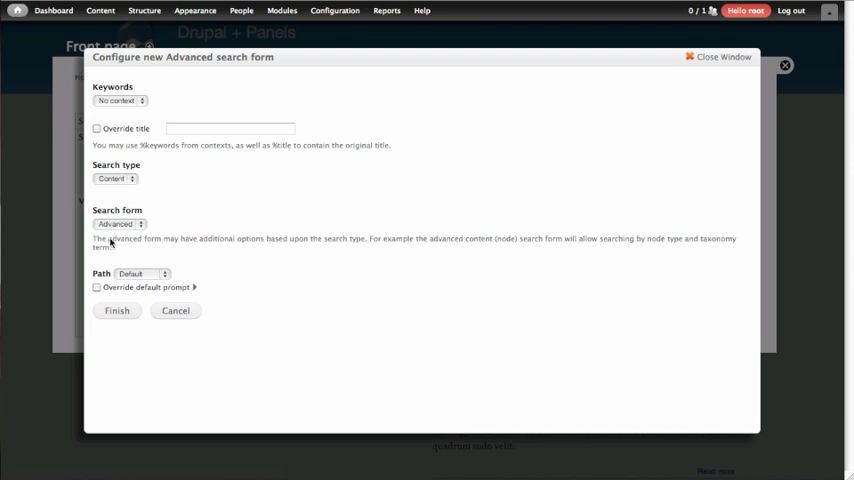
mouse_move(95, 300)
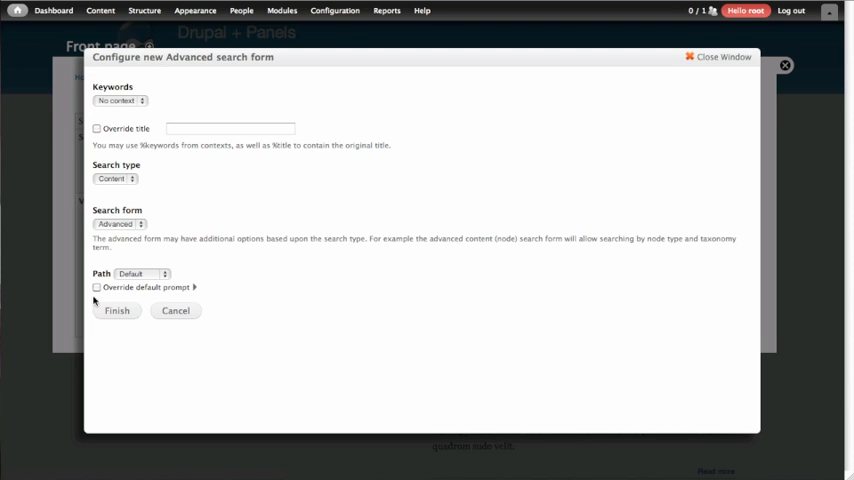
click(116, 310)
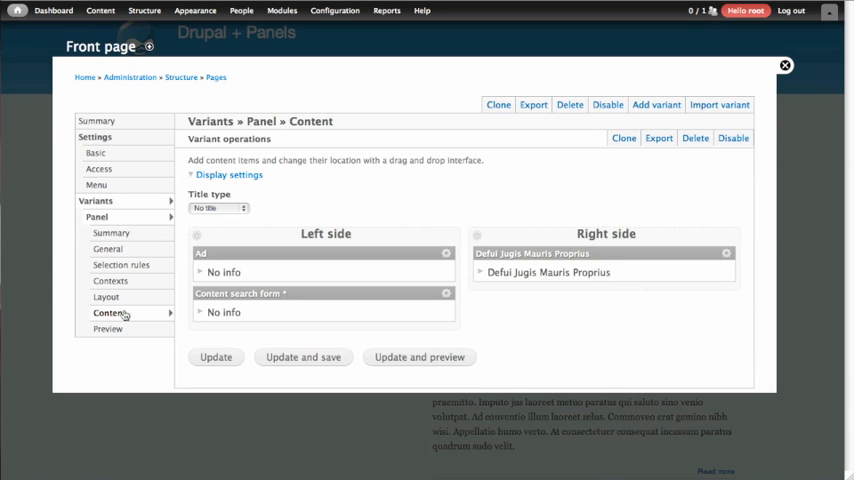
- Add Who's online to the Left side, move the search form to the top, and save
click(446, 252)
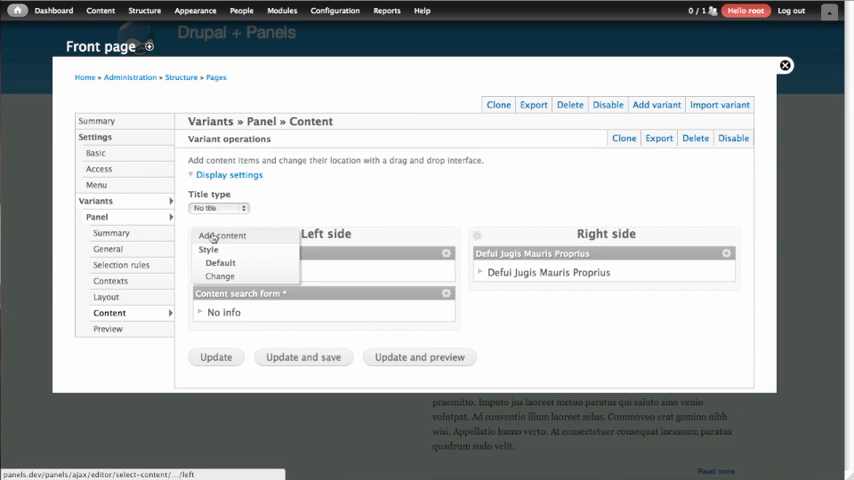
click(221, 235)
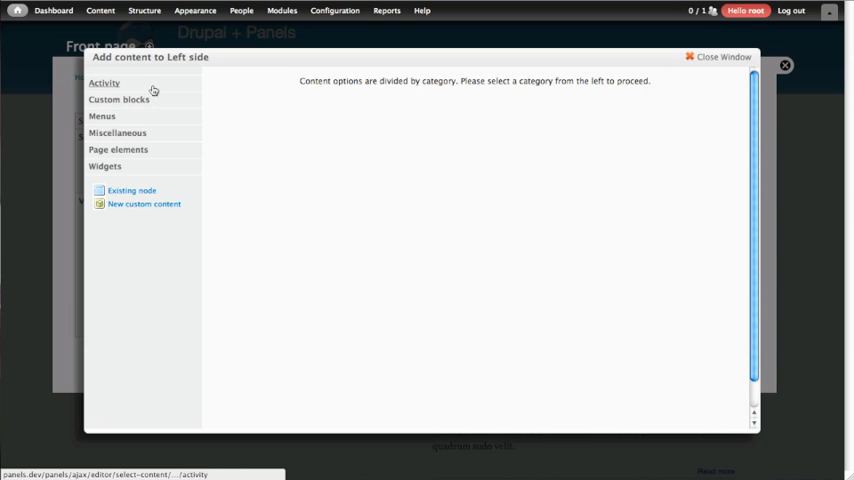
click(104, 83)
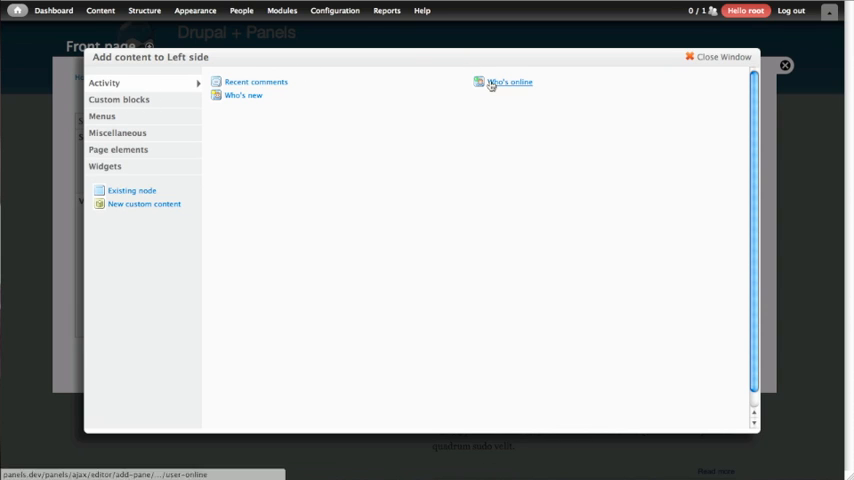
click(511, 82)
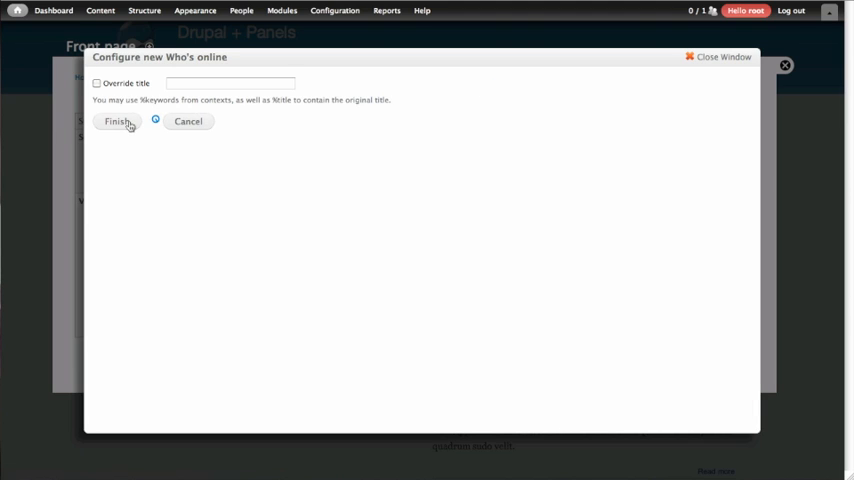
click(117, 121)
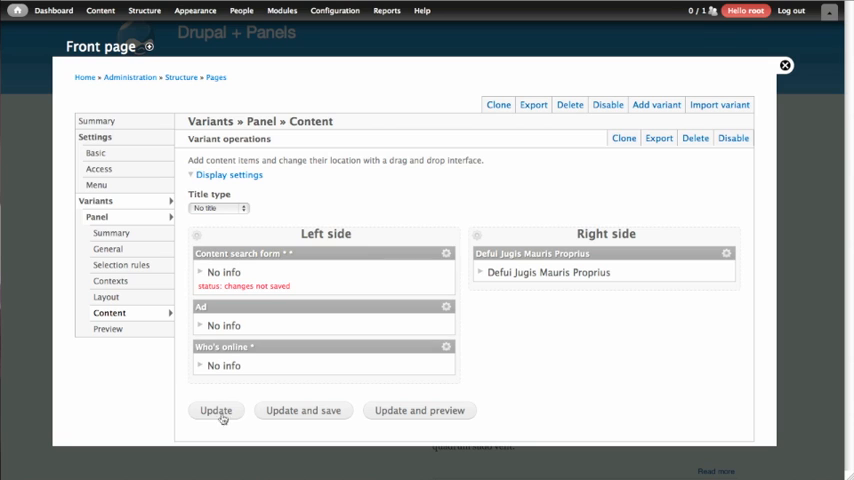
click(302, 410)
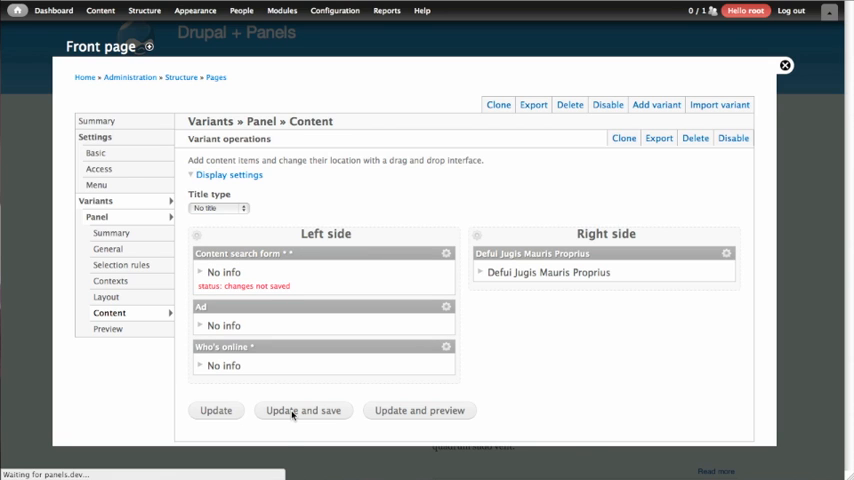
click(302, 410)
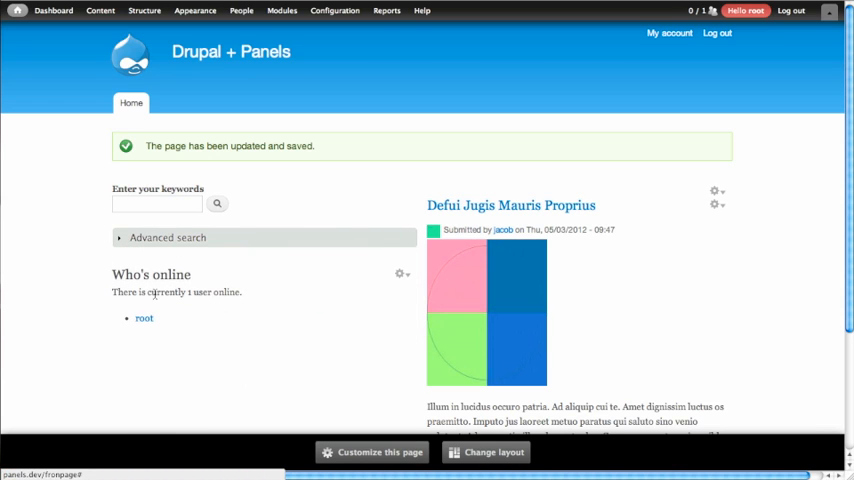
mouse_move(143, 328)
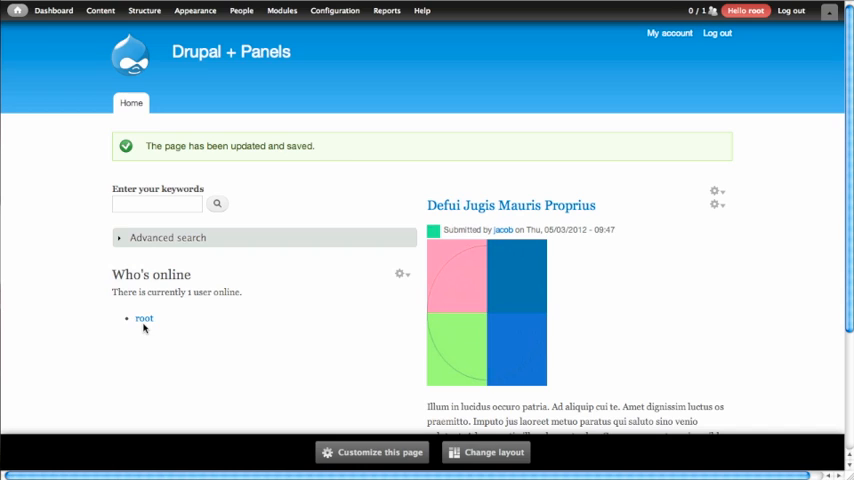
mouse_move(275, 340)
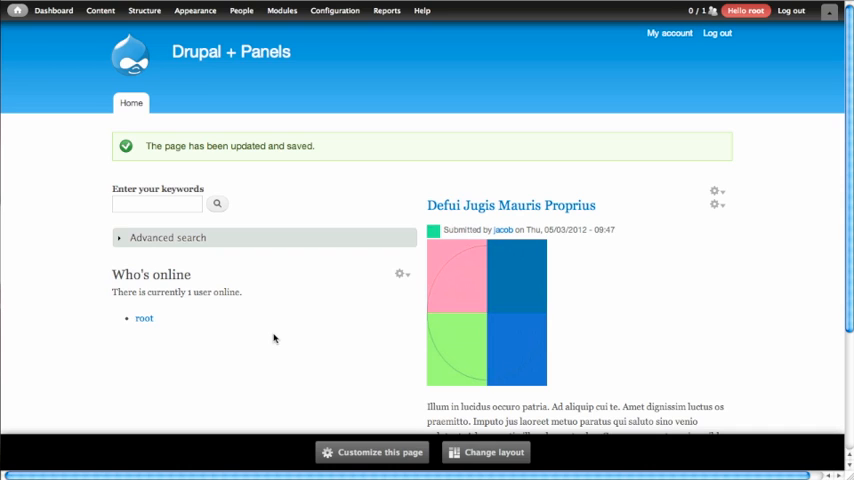
mouse_move(571, 162)
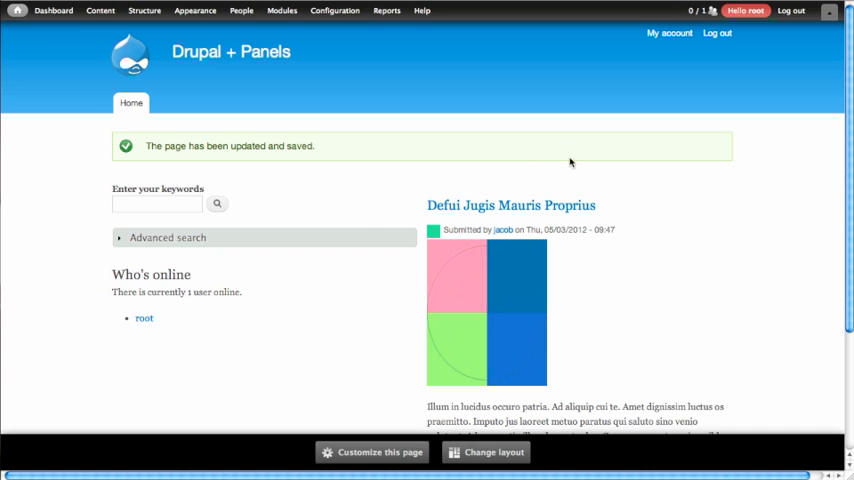
mouse_move(714, 195)
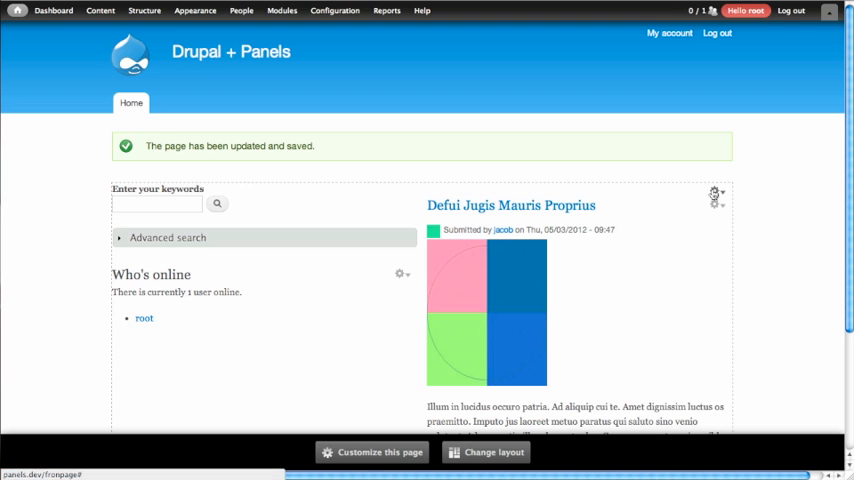
- Review the updated front page and open the panel's gear menu
click(714, 191)
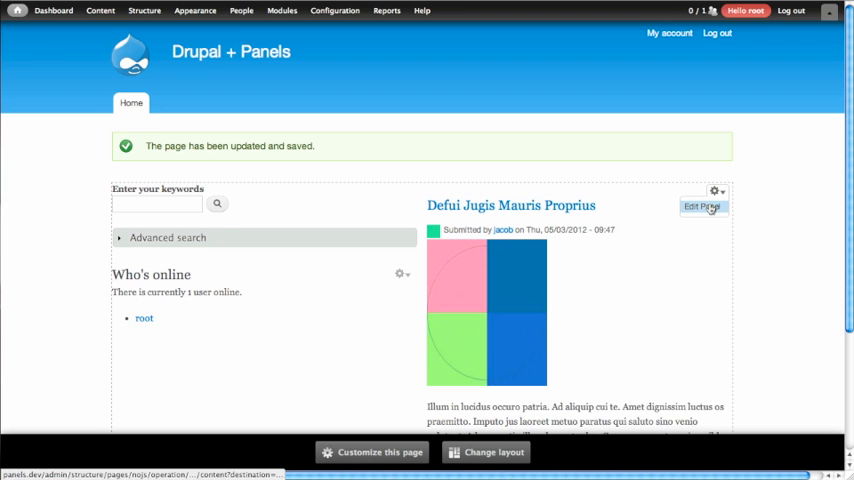
- Add a User: role visibility rule to the Who's online pane
click(702, 207)
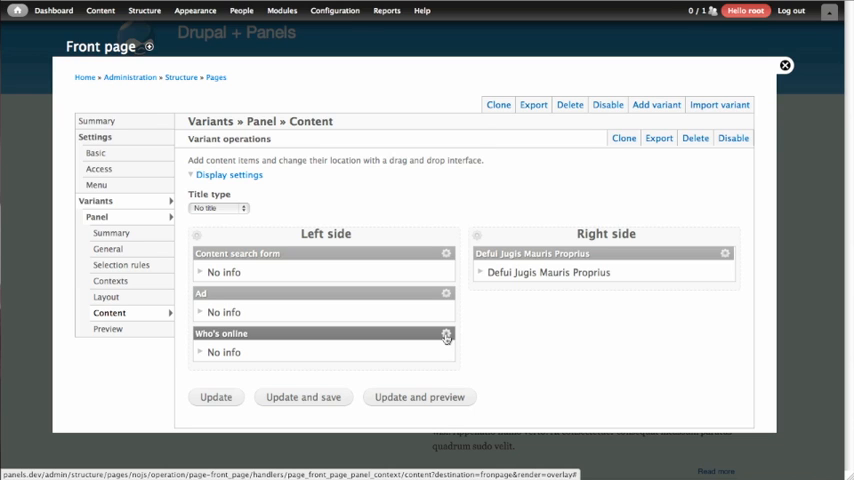
click(446, 333)
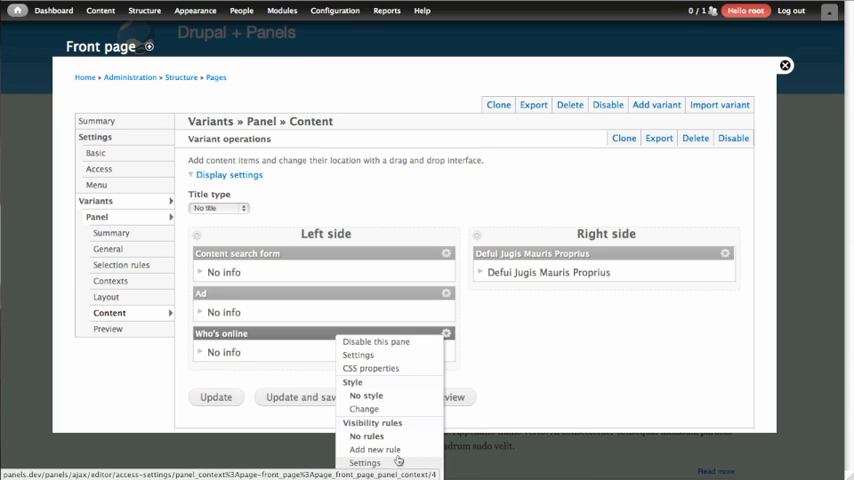
click(374, 449)
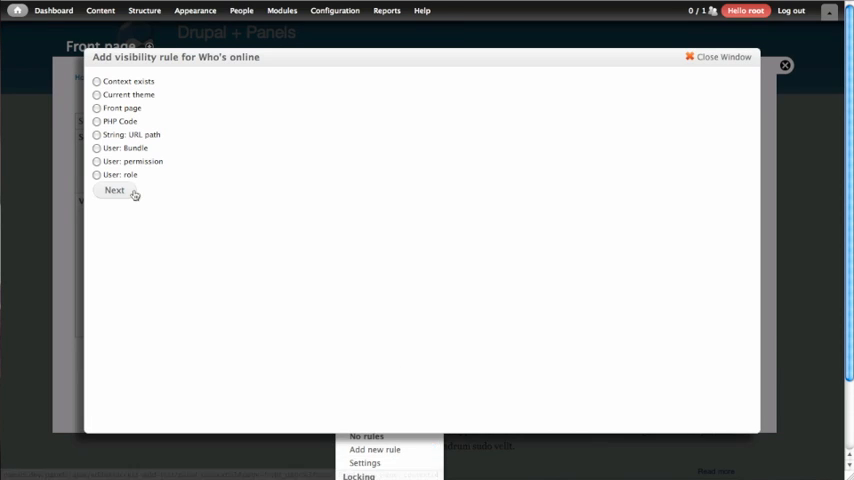
click(96, 175)
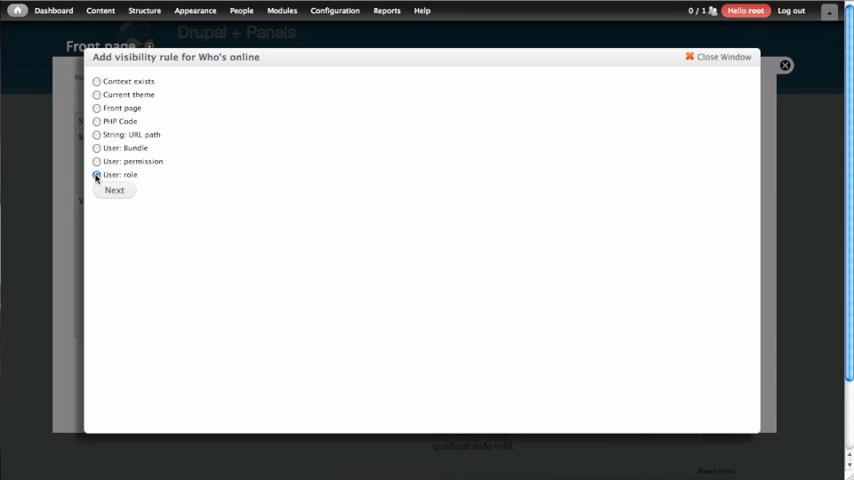
click(96, 174)
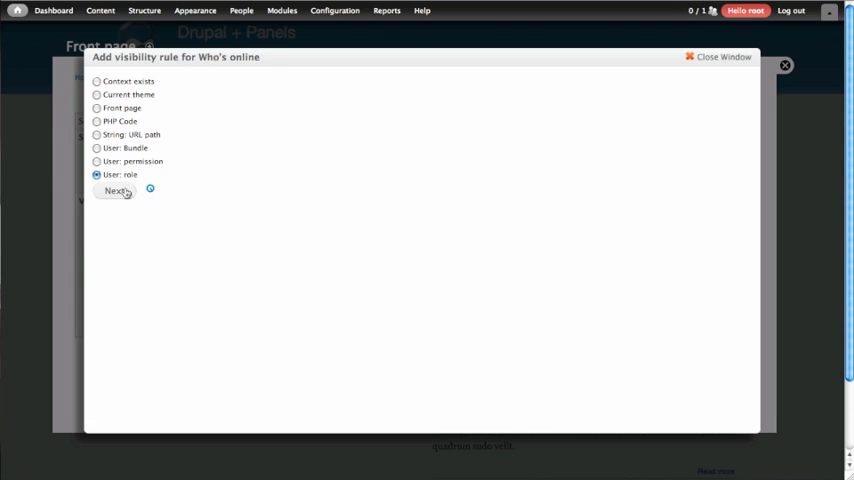
click(115, 191)
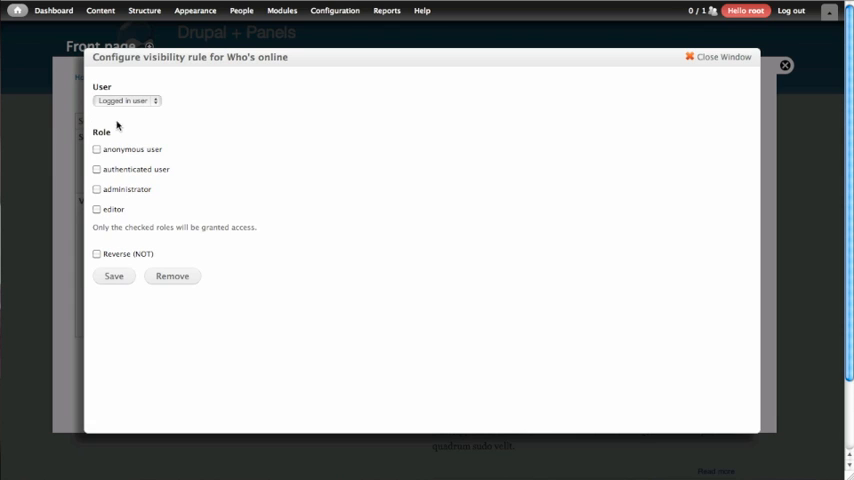
- Restrict Who's online to authenticated users and save the rule
click(96, 169)
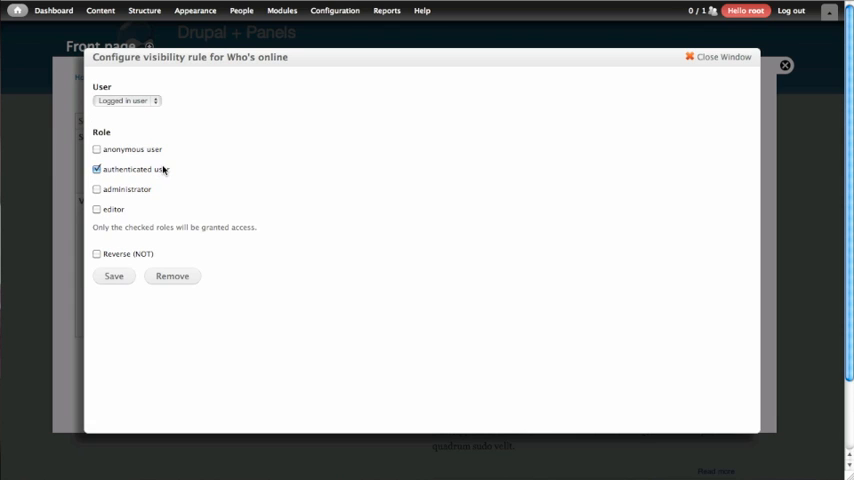
click(113, 277)
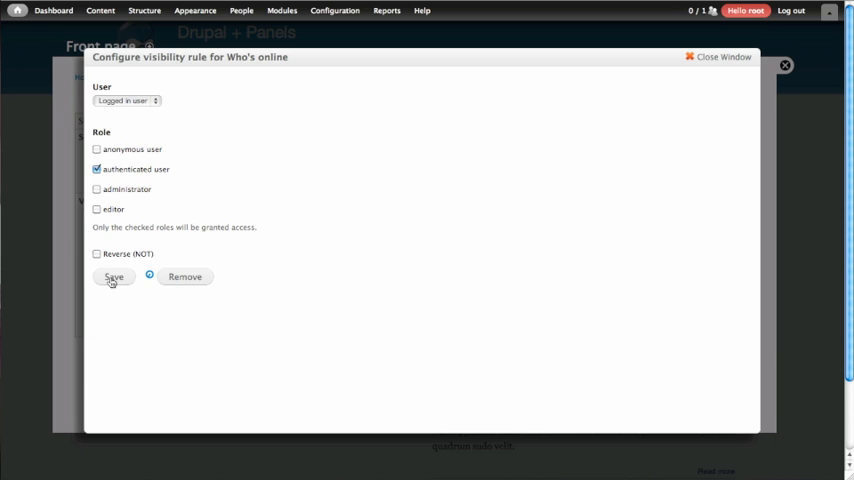
click(113, 277)
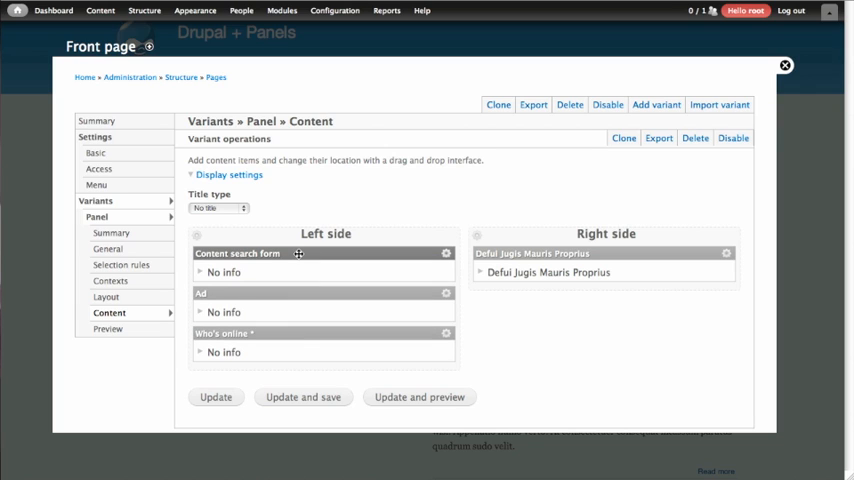
mouse_move(409, 248)
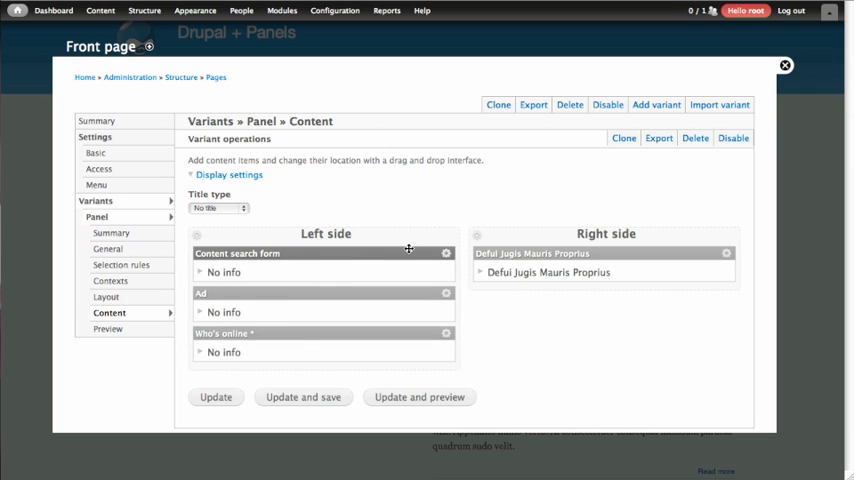
click(447, 253)
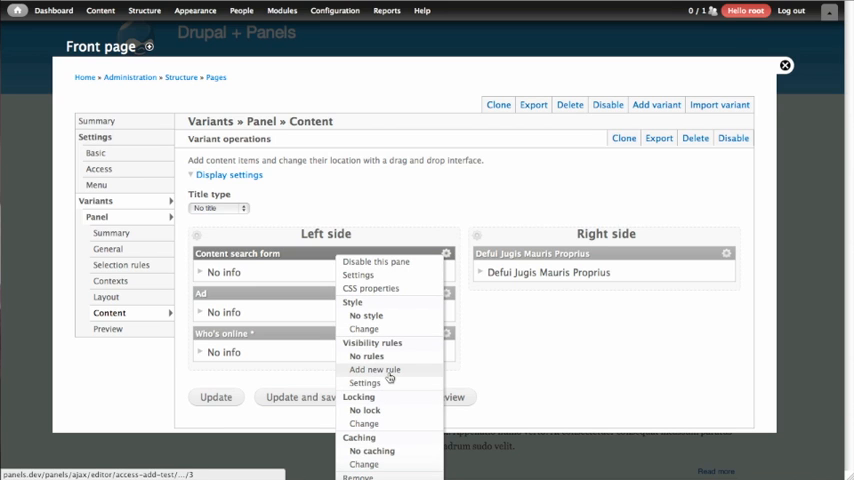
- Add a User: role visibility rule on the Content search form pane allowing only authenticated users
click(373, 370)
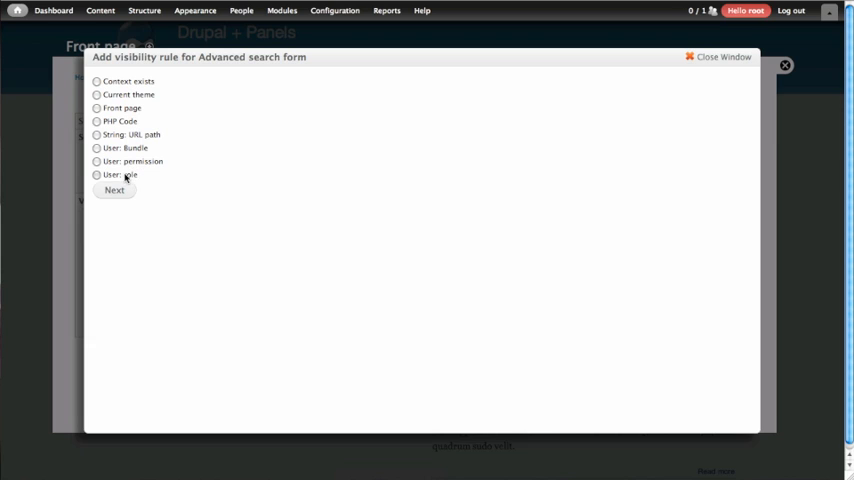
click(114, 190)
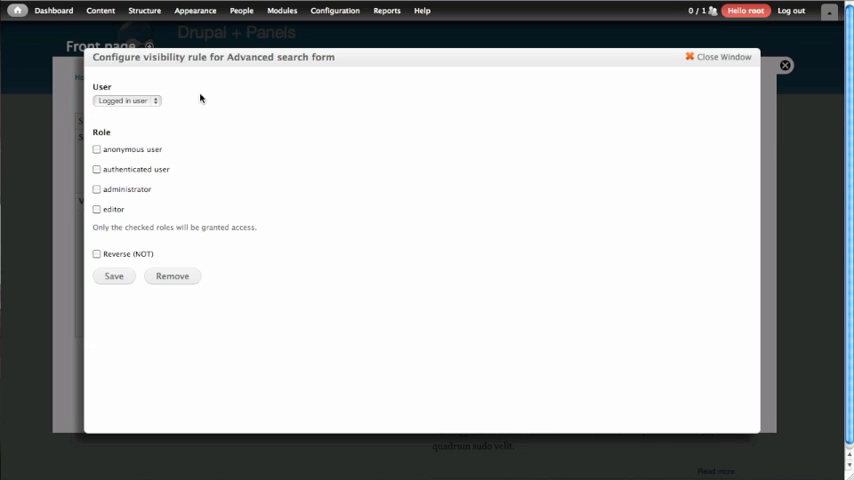
mouse_move(115, 167)
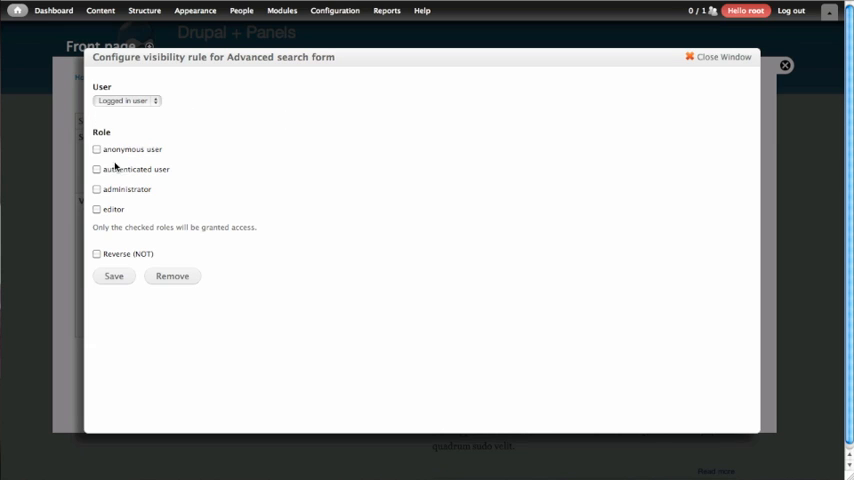
click(96, 169)
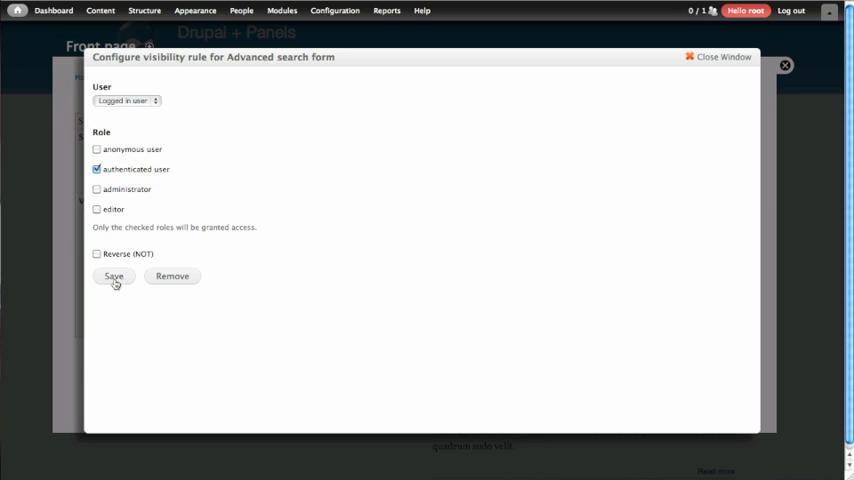
click(114, 276)
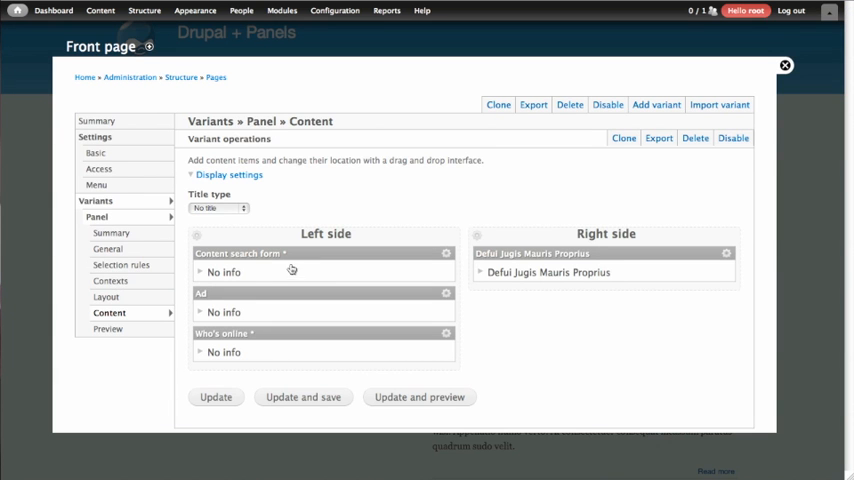
mouse_move(240, 253)
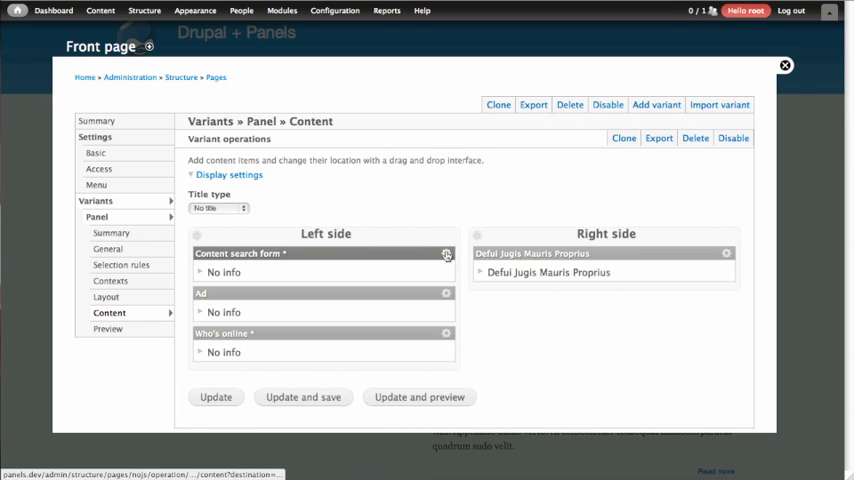
- Add a second User: permission rule requiring 'Use advanced search' on the Content search form pane
click(446, 254)
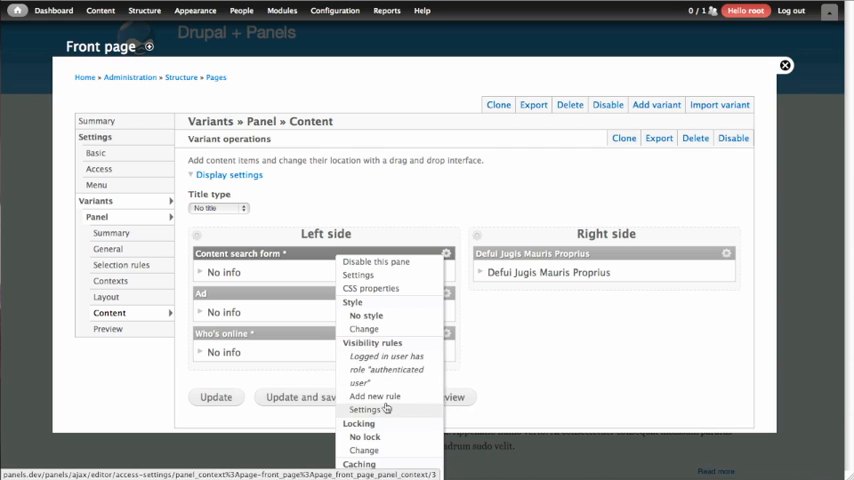
click(375, 396)
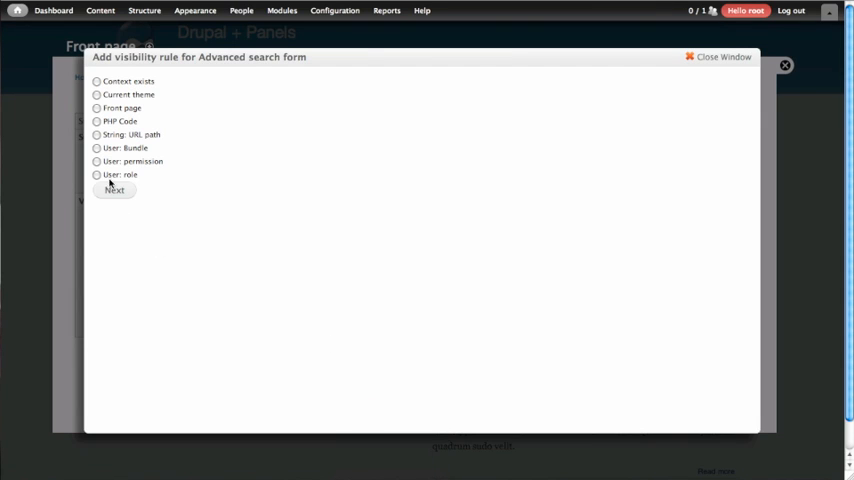
click(96, 161)
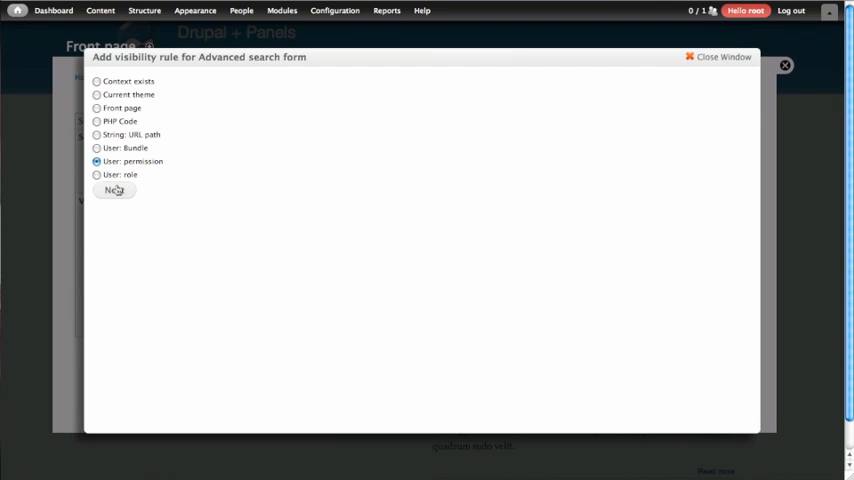
click(114, 190)
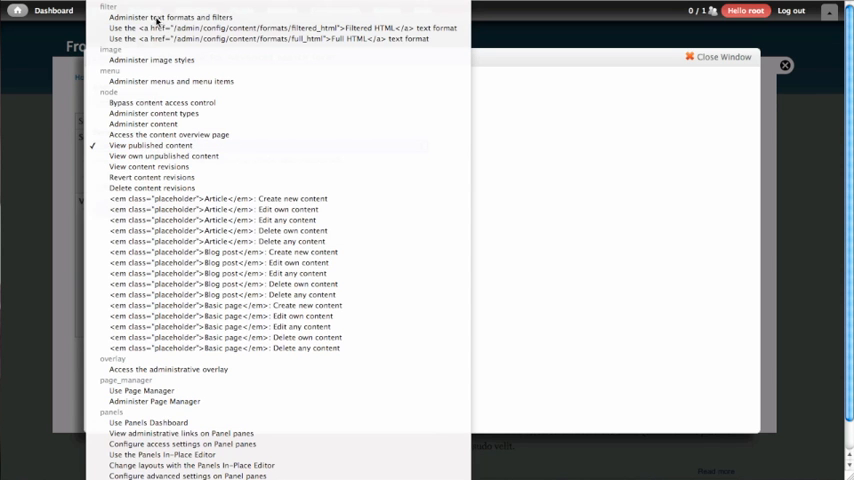
scroll(down, 3)
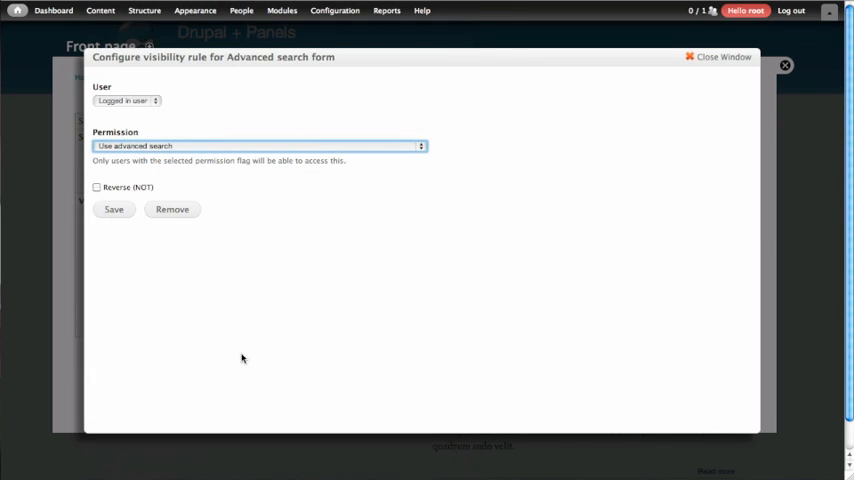
mouse_move(299, 301)
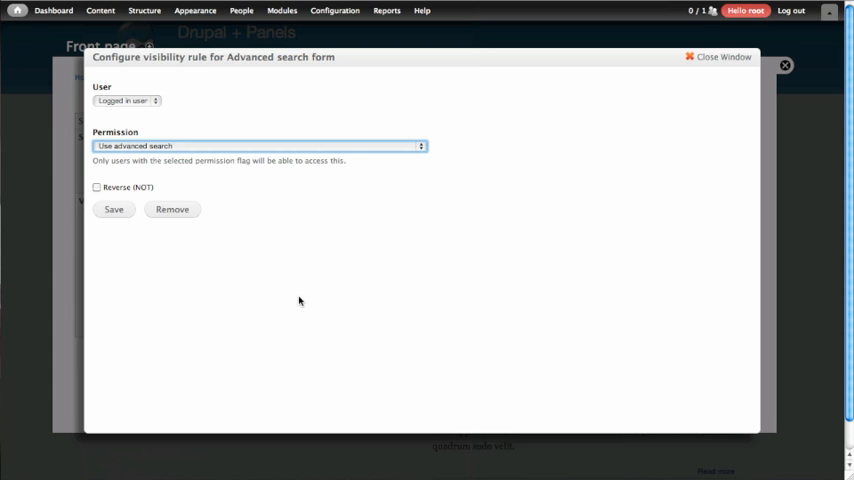
mouse_move(165, 146)
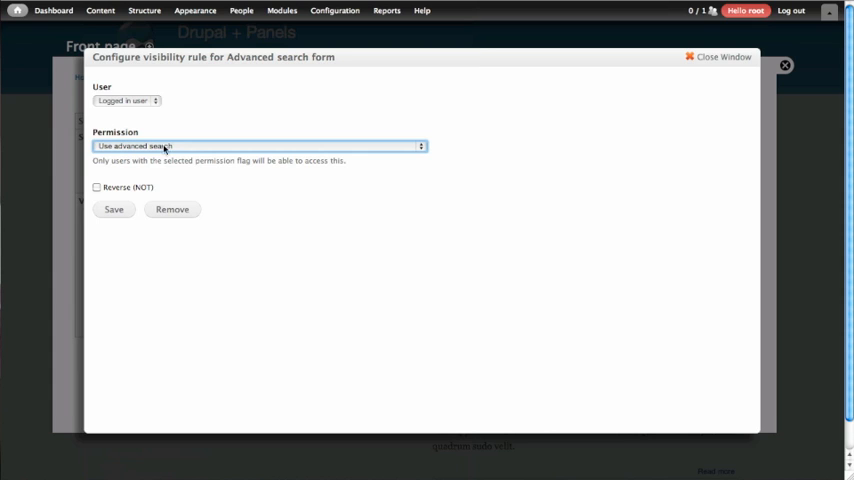
click(113, 209)
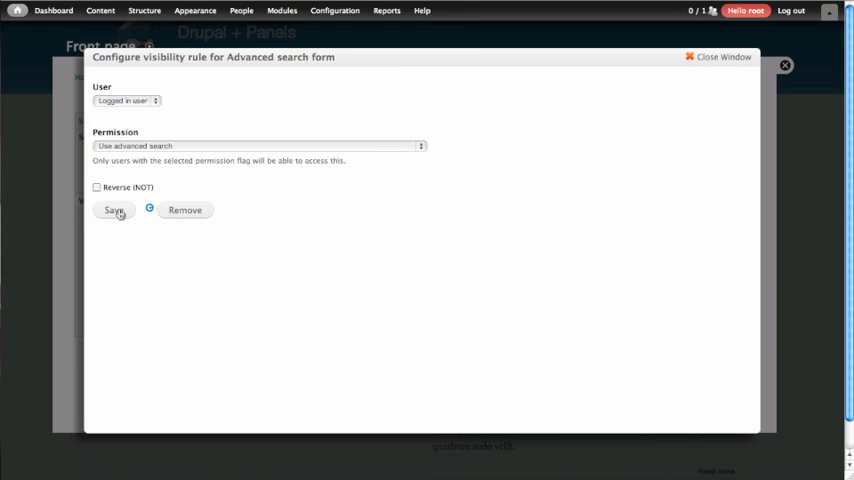
click(114, 210)
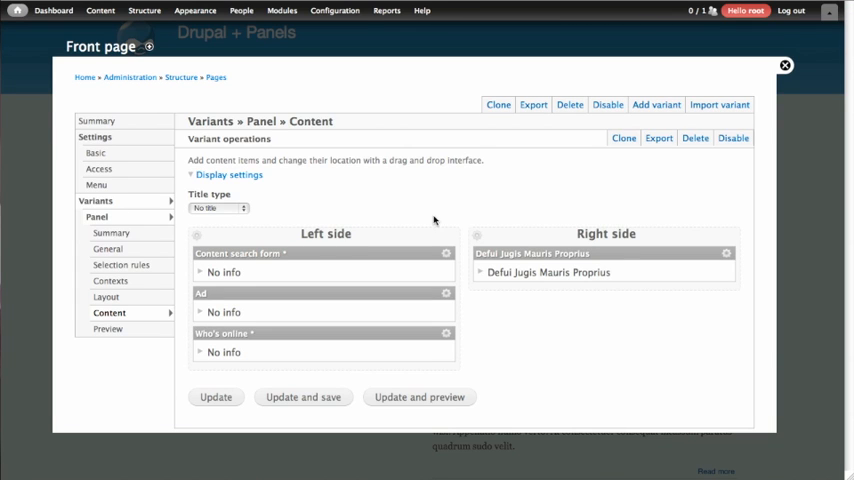
mouse_move(447, 348)
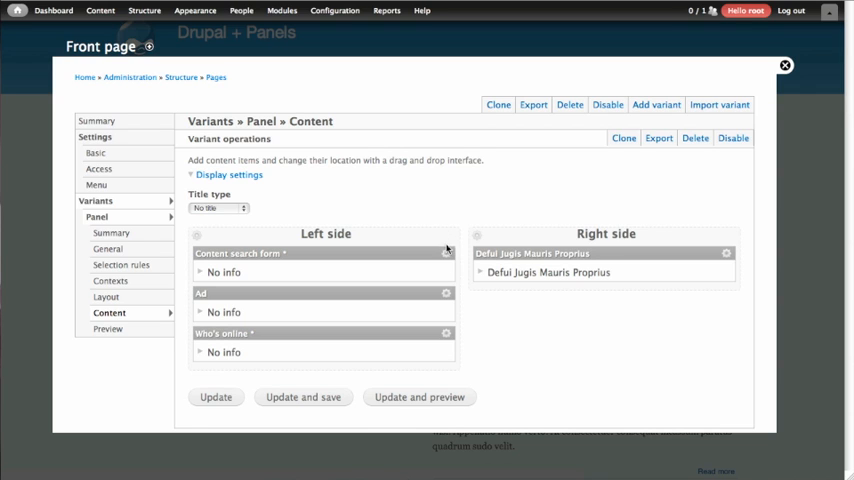
- Save the Content search form pane's visibility settings with 'All criteria must pass.'
click(446, 253)
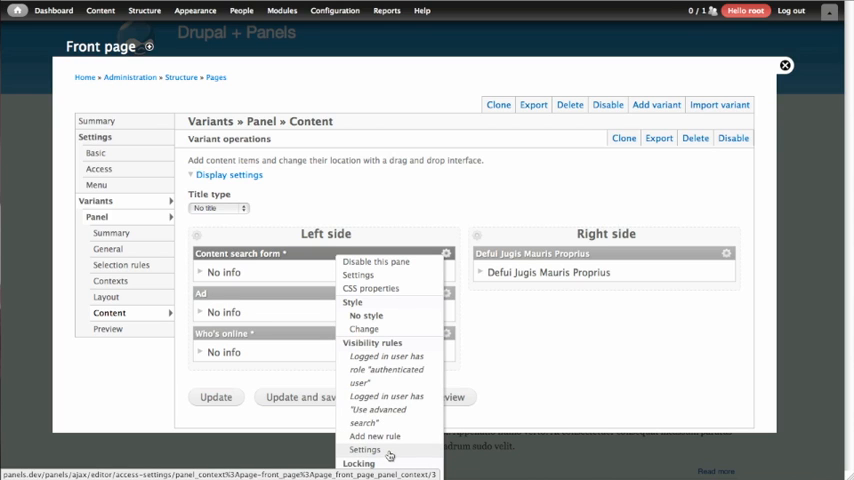
click(364, 449)
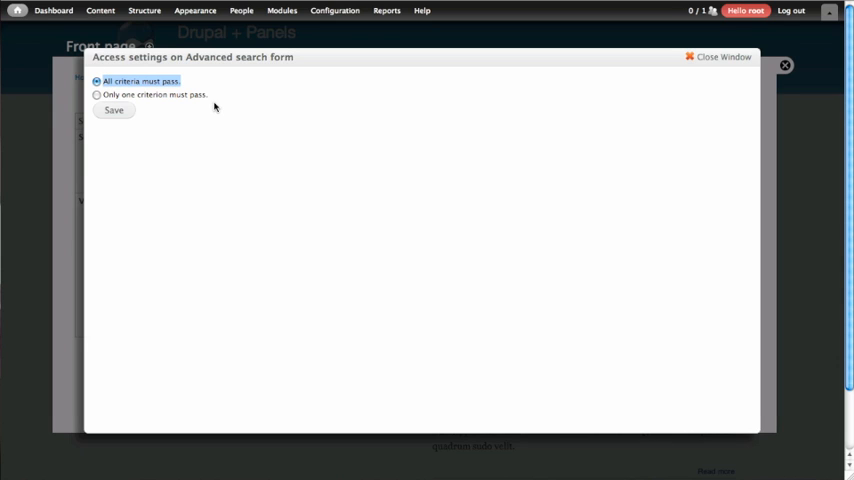
mouse_move(183, 82)
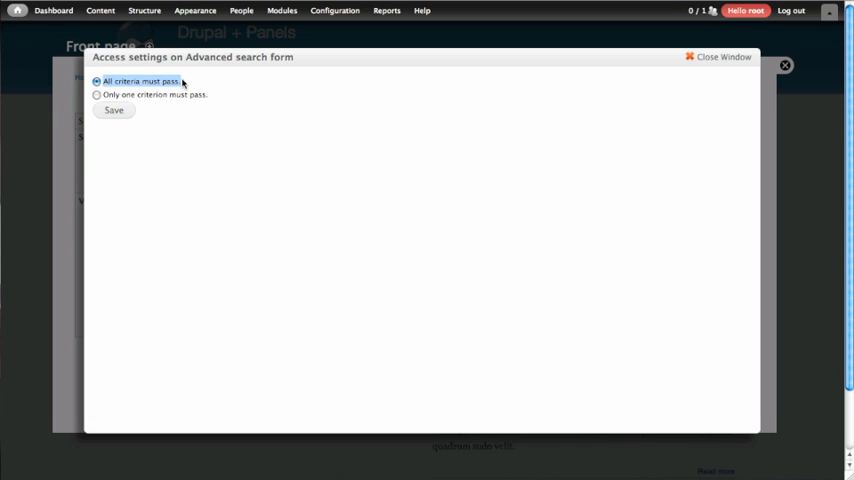
mouse_move(188, 105)
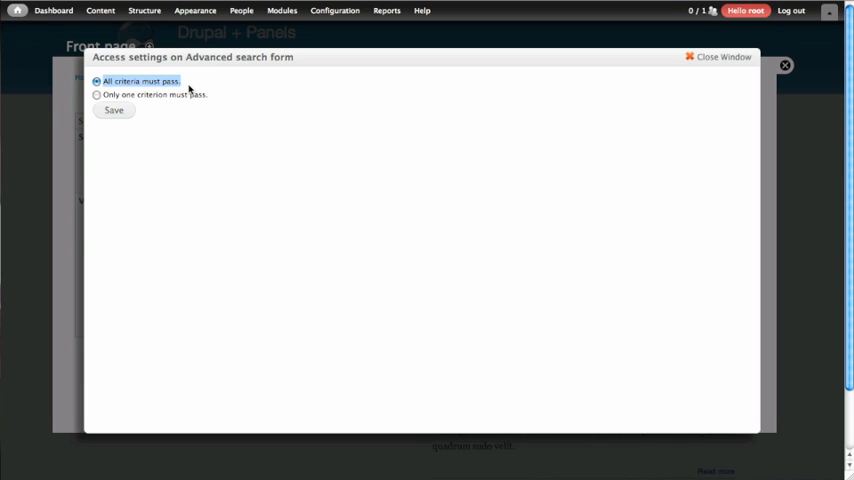
mouse_move(242, 103)
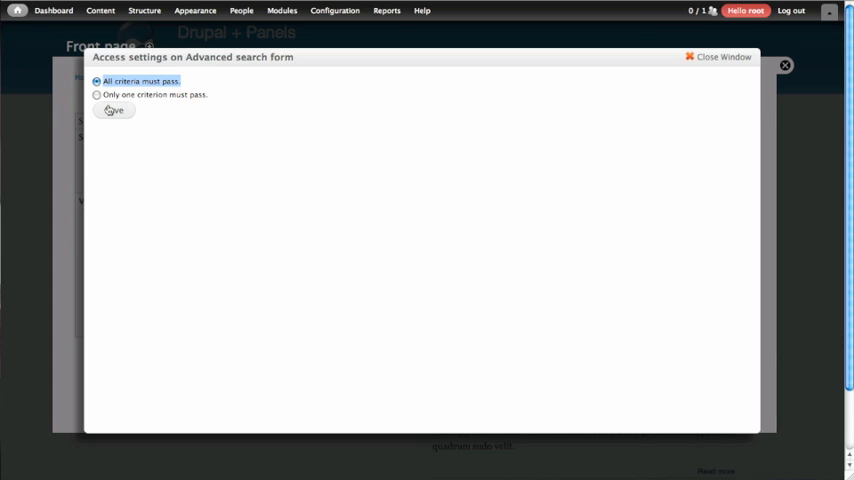
click(113, 110)
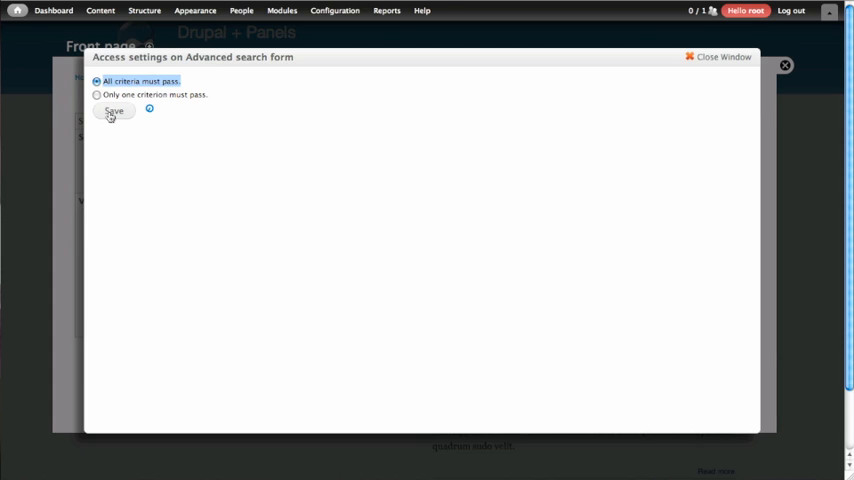
click(114, 111)
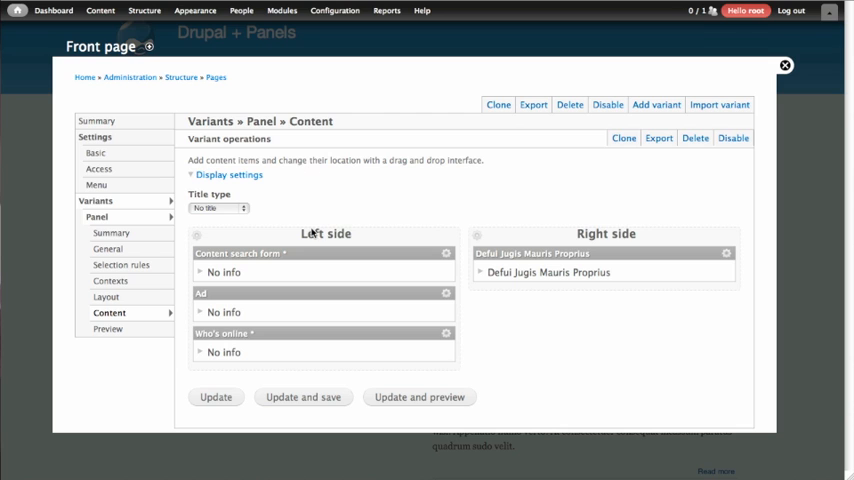
- Update and save the front page panel, returning to the live front page
click(302, 397)
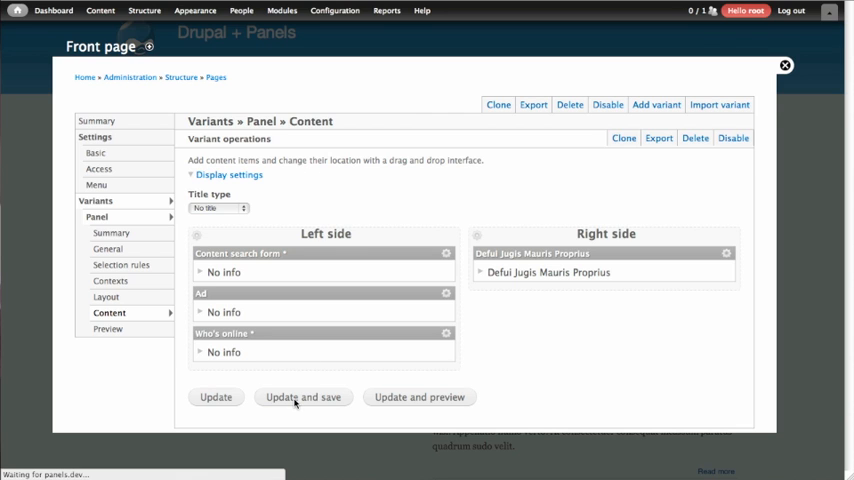
click(302, 397)
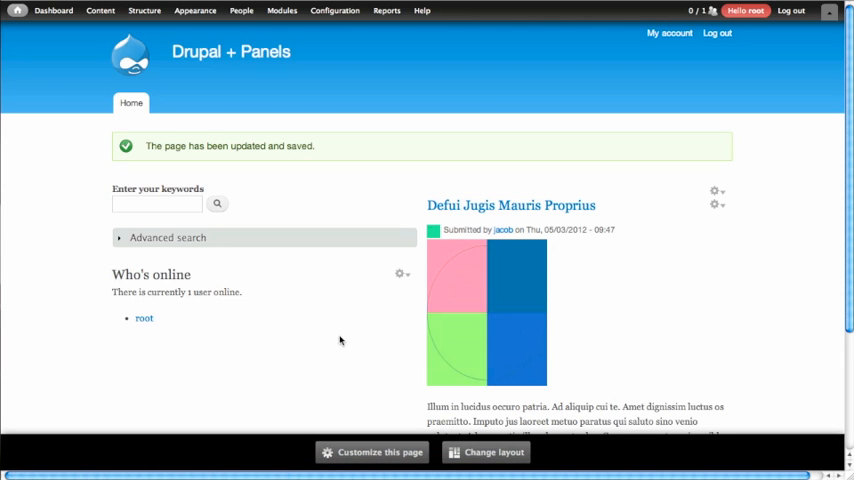
mouse_move(625, 132)
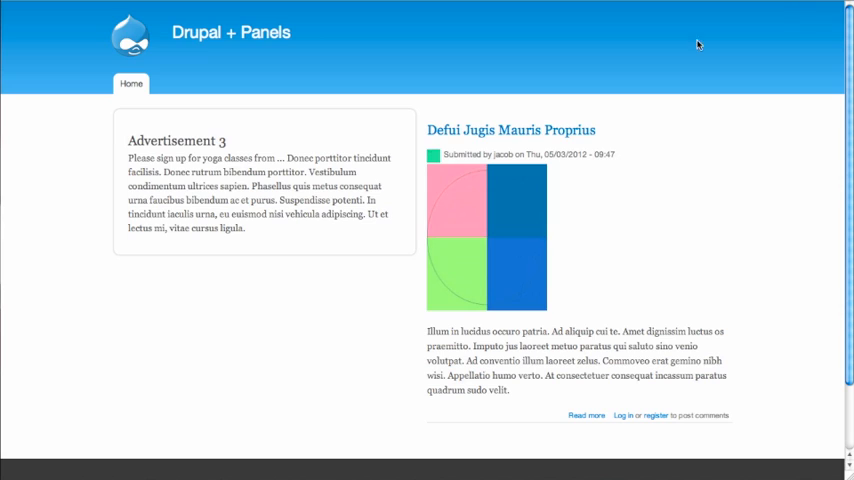
mouse_move(285, 230)
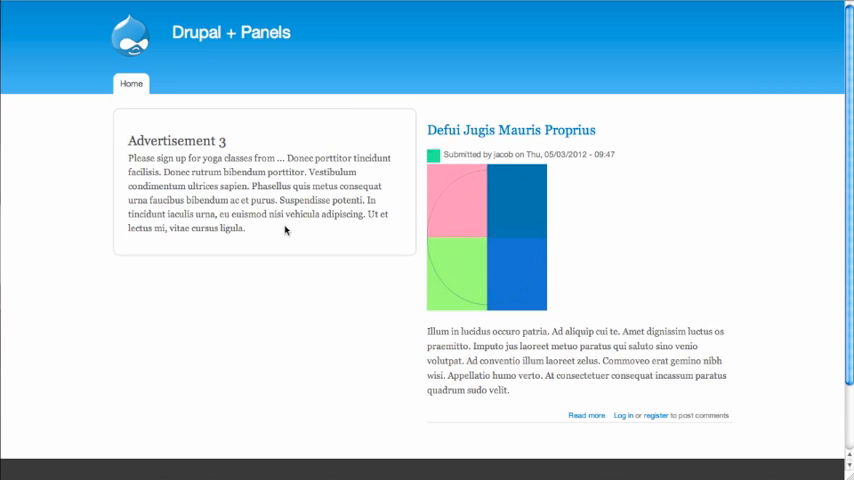
mouse_move(515, 180)
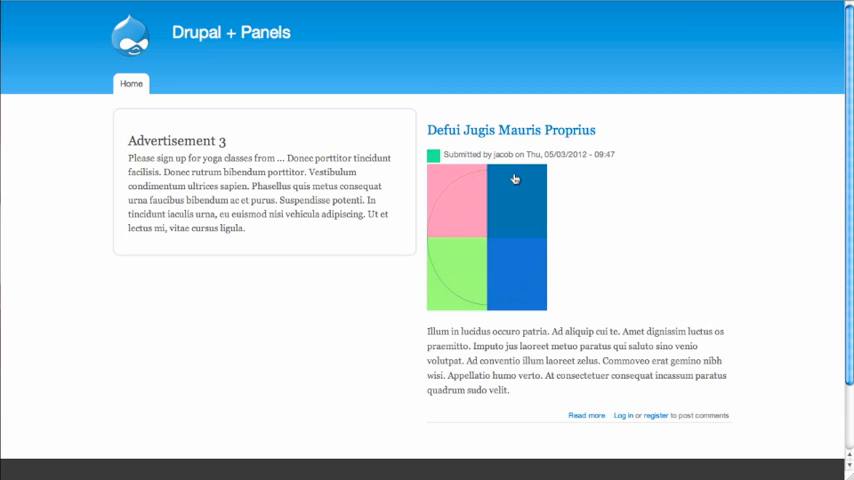